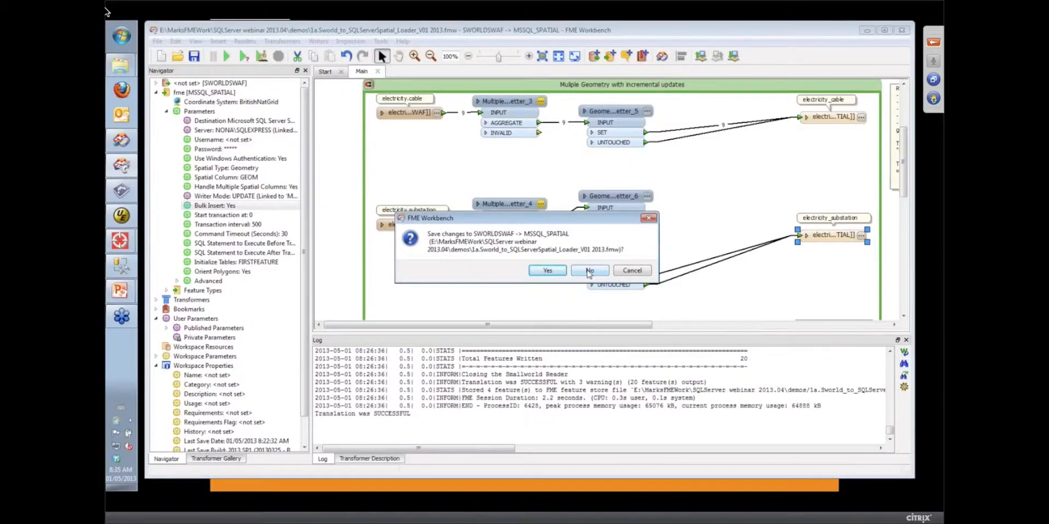
Step: Discard the previous workspace's changes and load 2. SQLExecutor&Joins.fmw from Recent Files
left_click(587, 270)
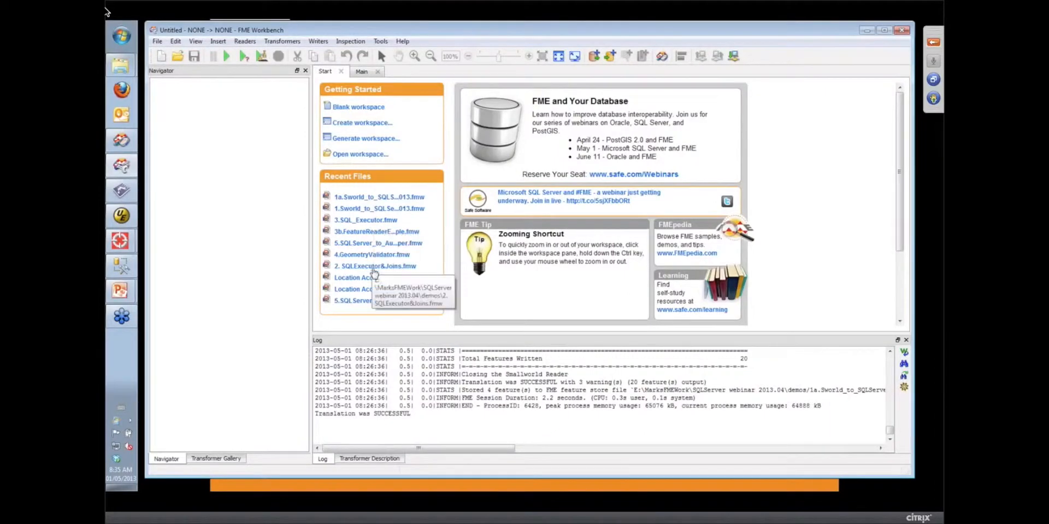
double_click(375, 266)
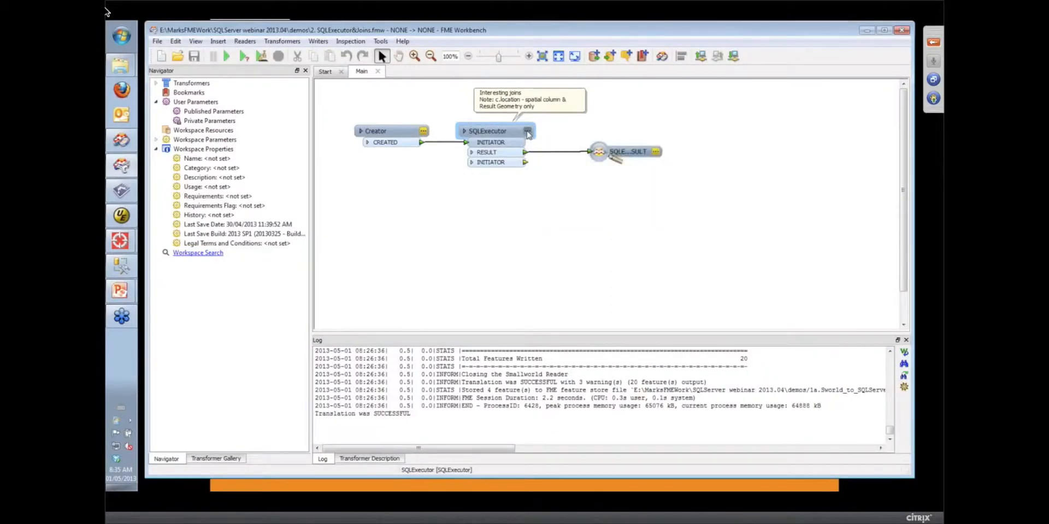
double_click(487, 131)
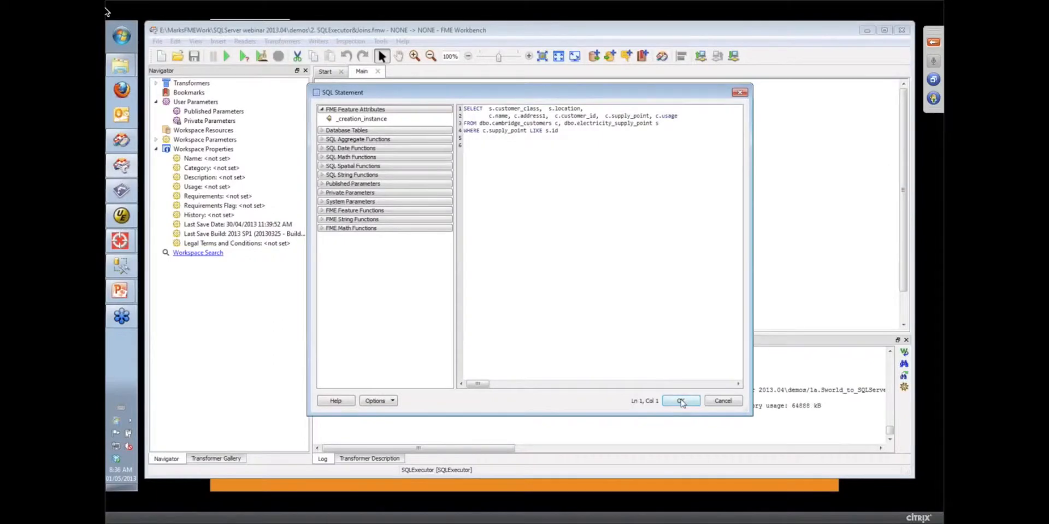
left_click(680, 401)
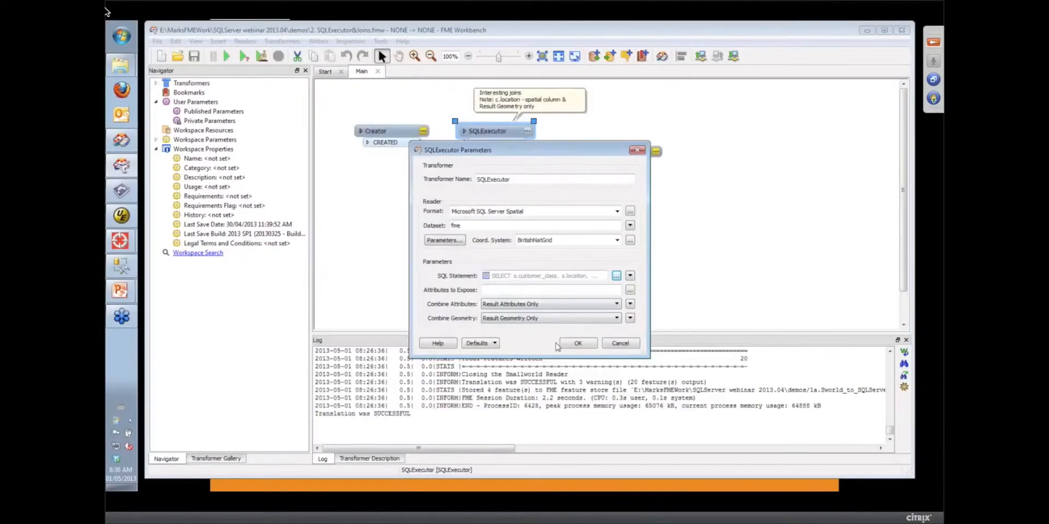
left_click(577, 343)
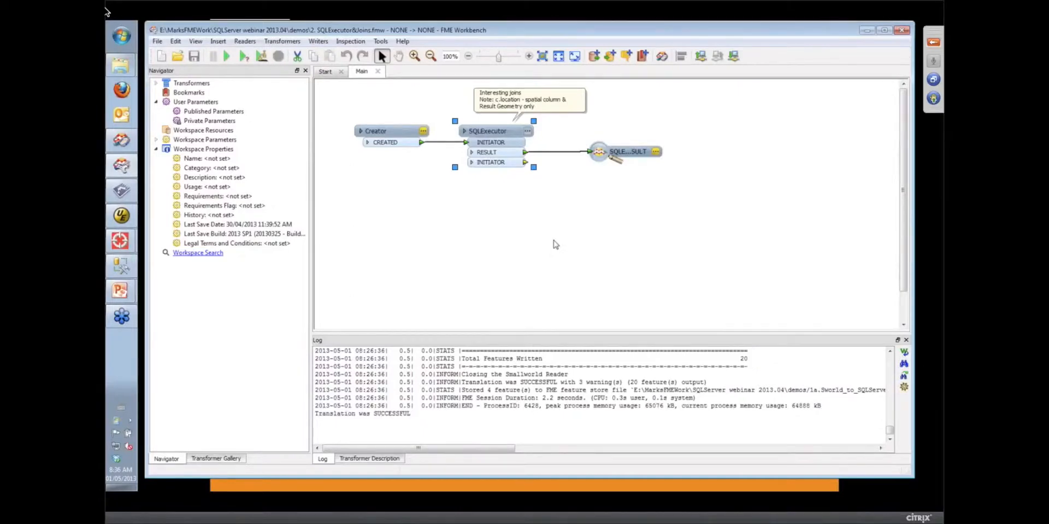
Step: Run the workspace and review the 56 SQLExecutor_RESULT records in Data Inspector
left_click(227, 55)
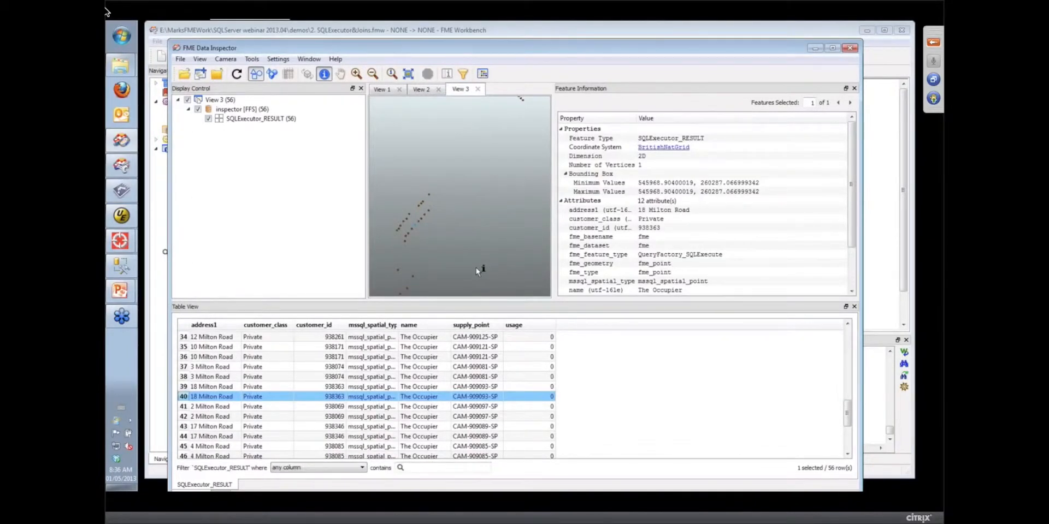
mouse_move(316, 378)
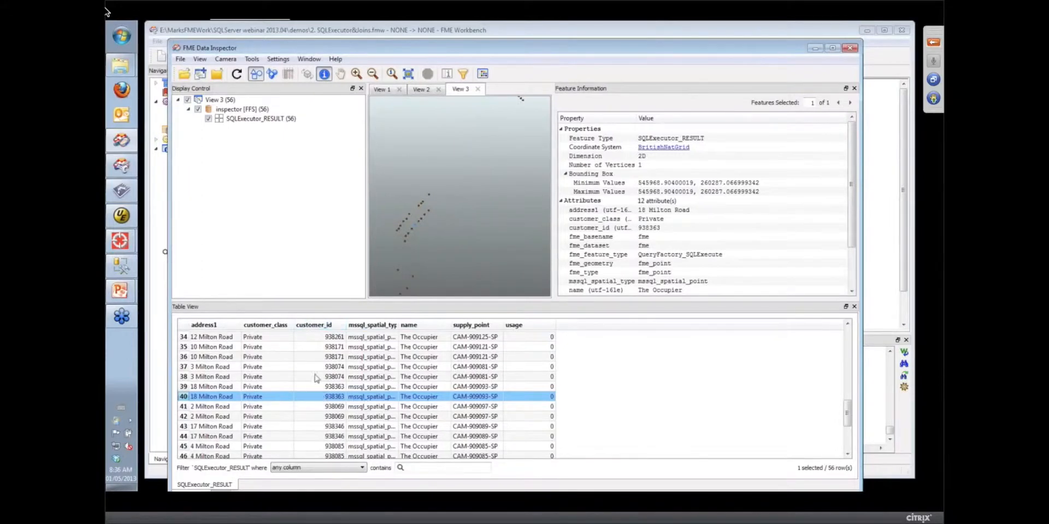
left_click(204, 325)
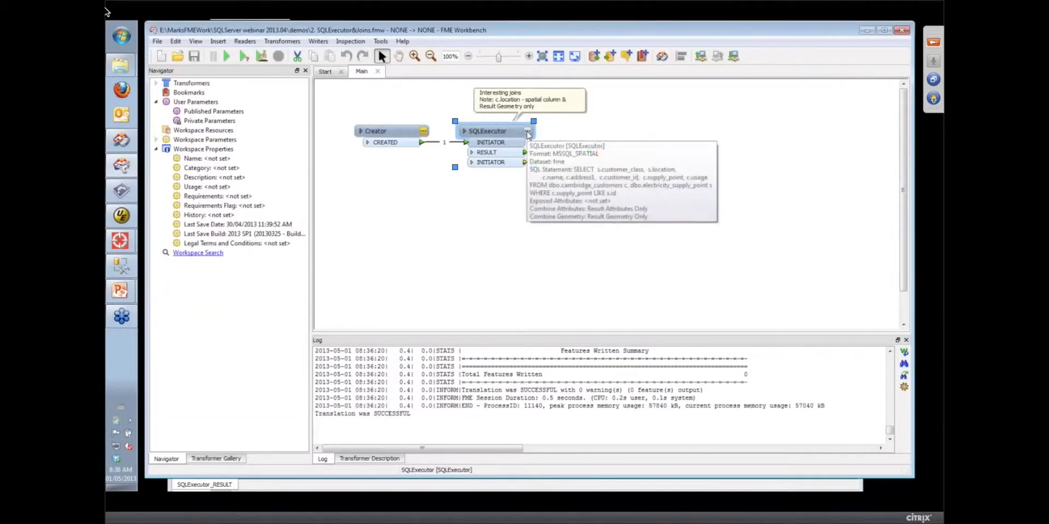
Step: Browse the SQLExecutor's Database Tables list, accept the statement, then close the workspace
double_click(487, 130)
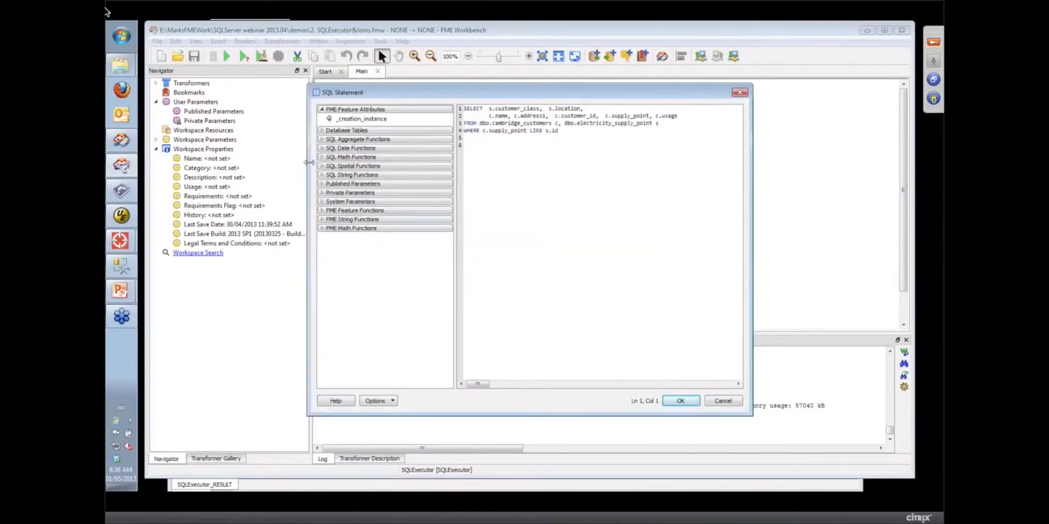
left_click(347, 130)
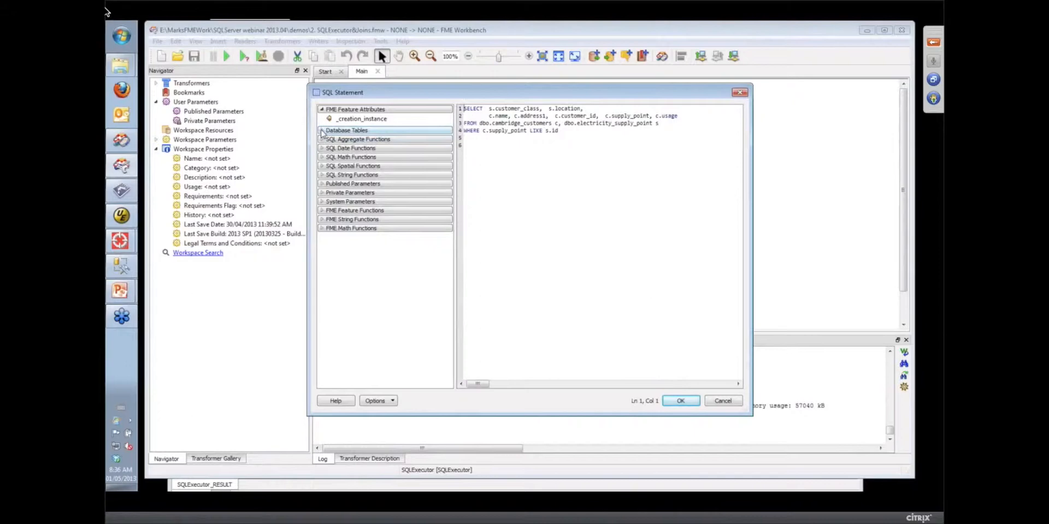
left_click(323, 130)
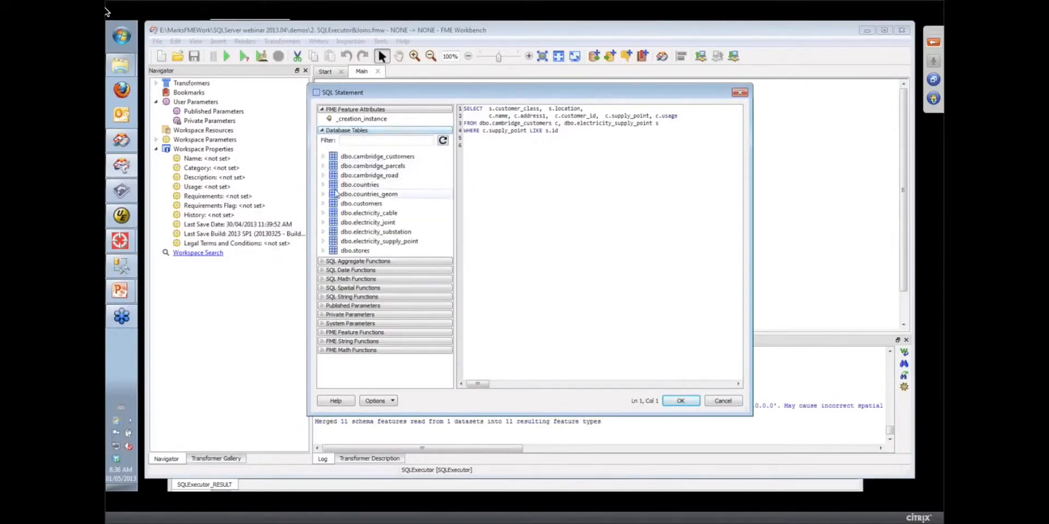
left_click(361, 204)
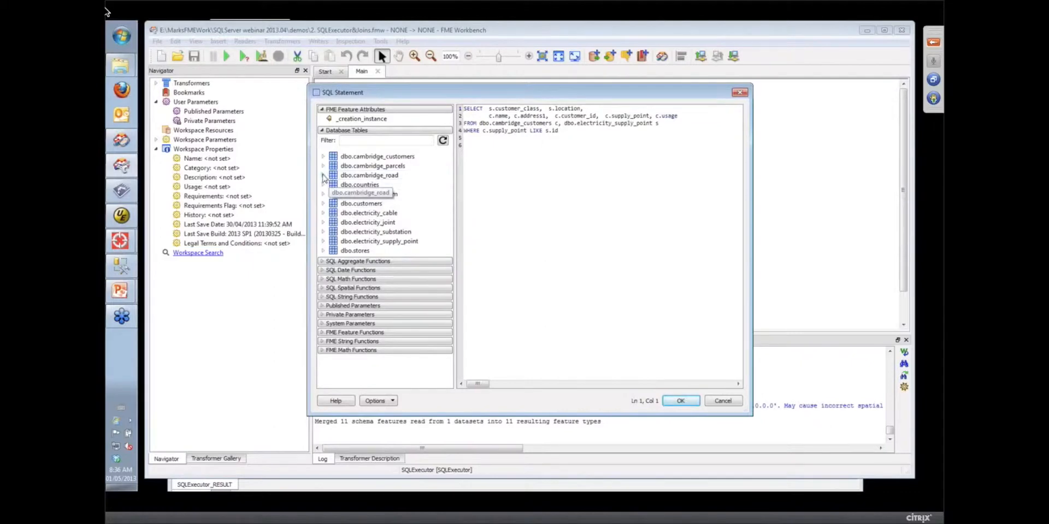
left_click(324, 156)
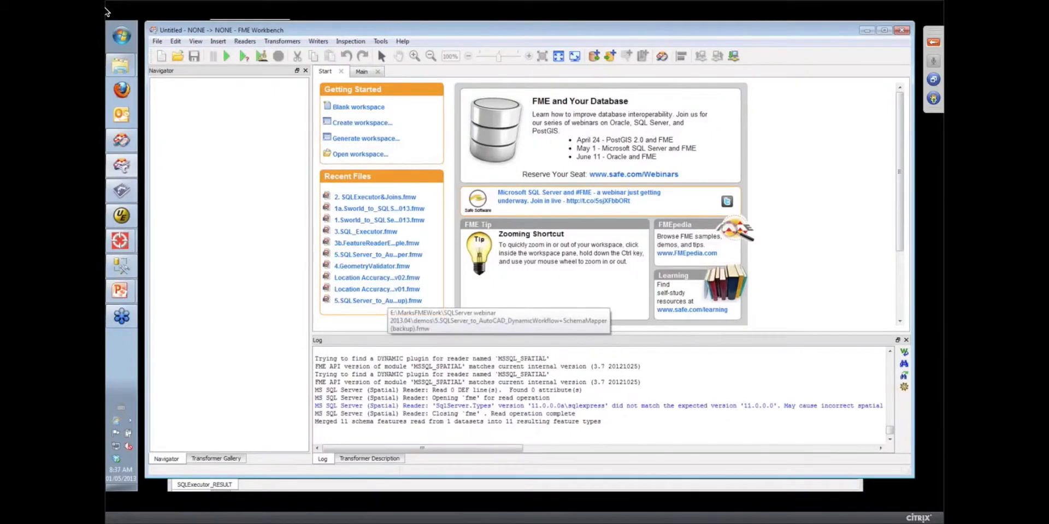
Step: Load 3.SQL_Executor.fmw and show the text_line reader's source folder in Explorer
left_click(362, 71)
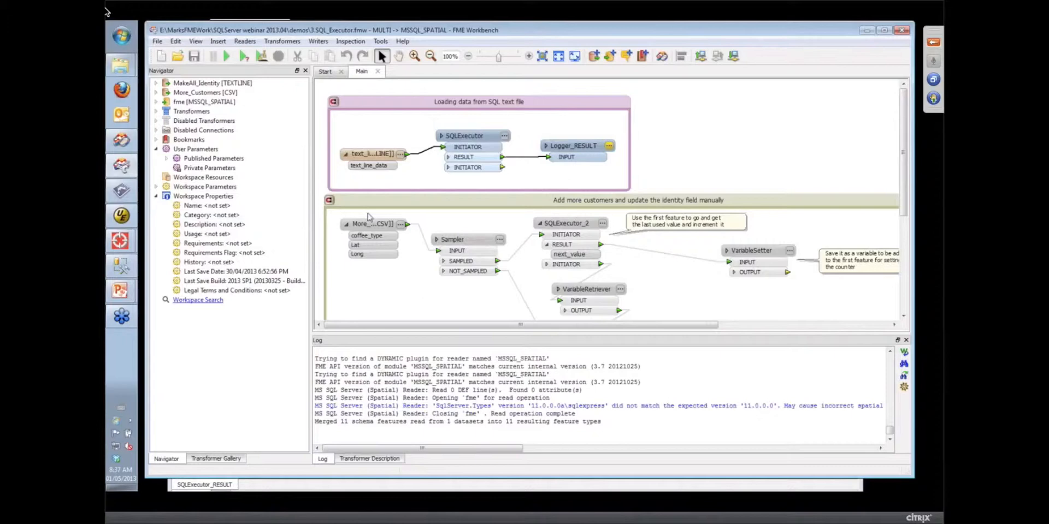
right_click(374, 153)
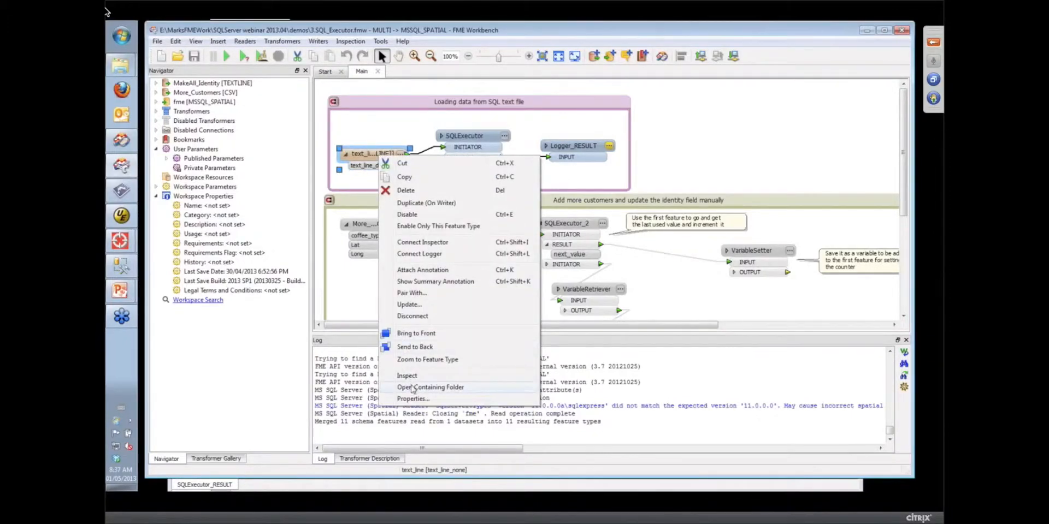
left_click(431, 386)
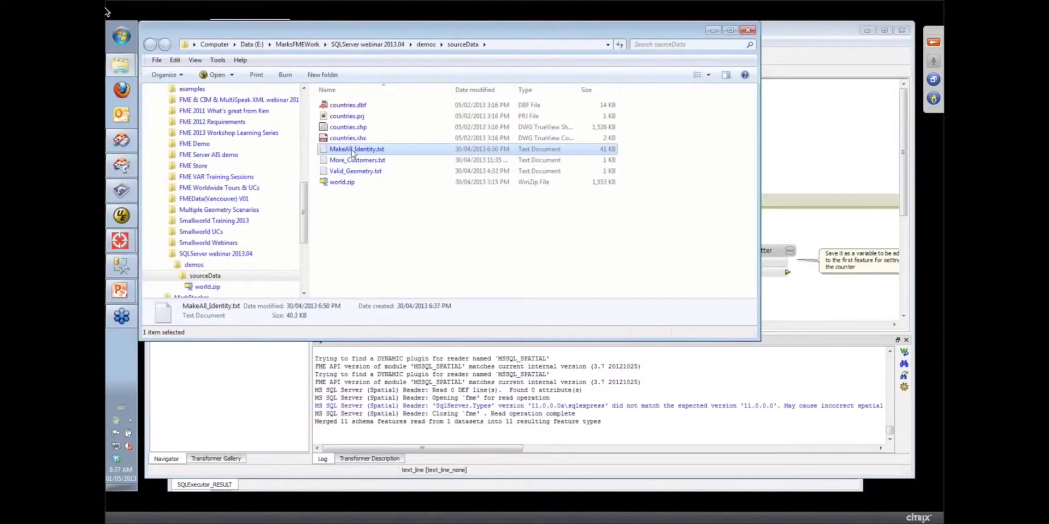
Step: View MakeAll_Identity.txt's DROP, CREATE TABLE and INSERT statements in UltraEdit, then return to FME
double_click(356, 148)
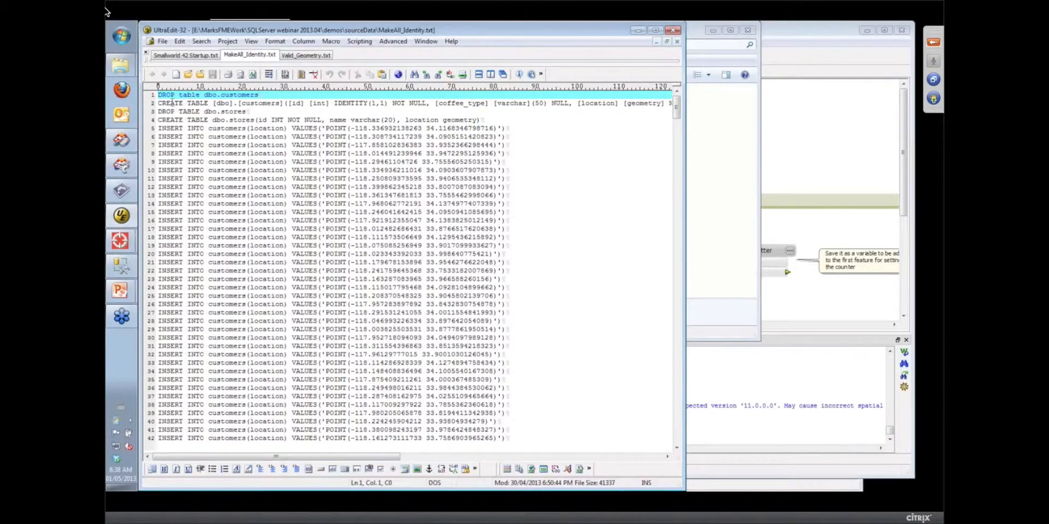
left_click(337, 103)
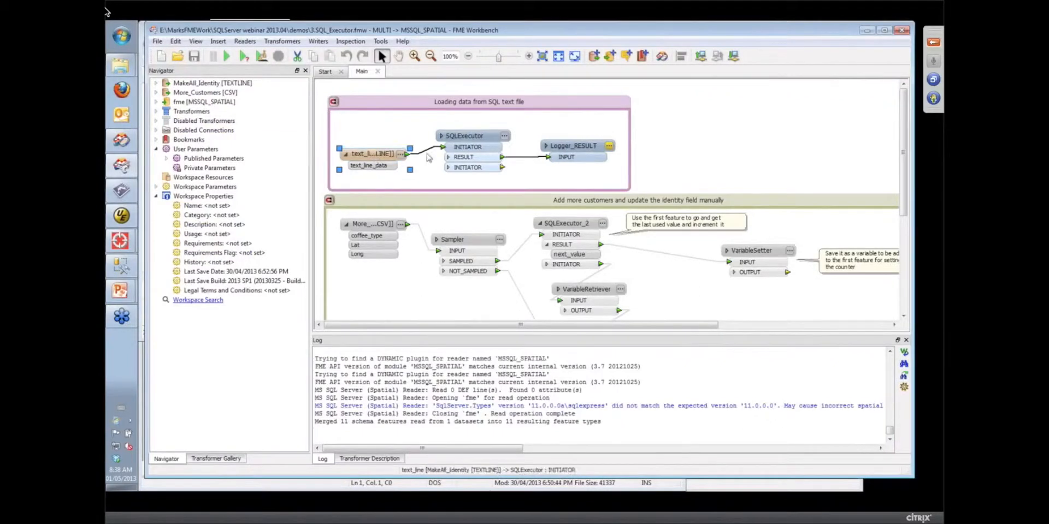
Step: Review the SQLExecutor's connection and text_line_data statement unchanged, then run the translation
double_click(463, 136)
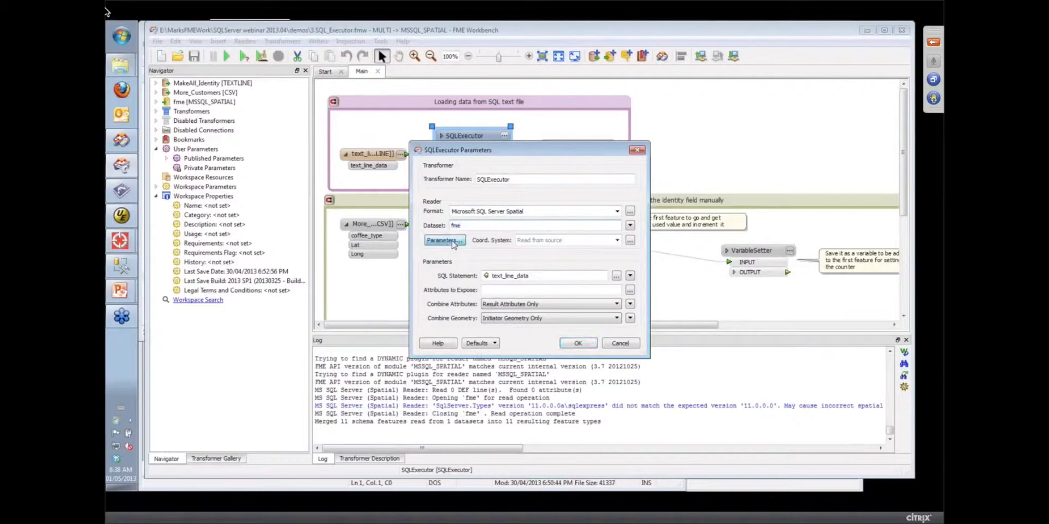
left_click(440, 241)
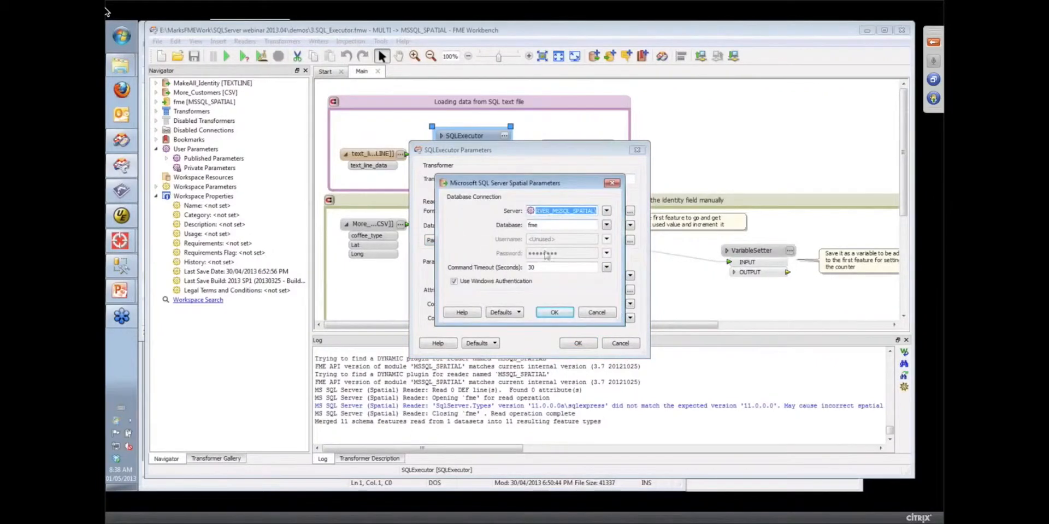
left_click(553, 313)
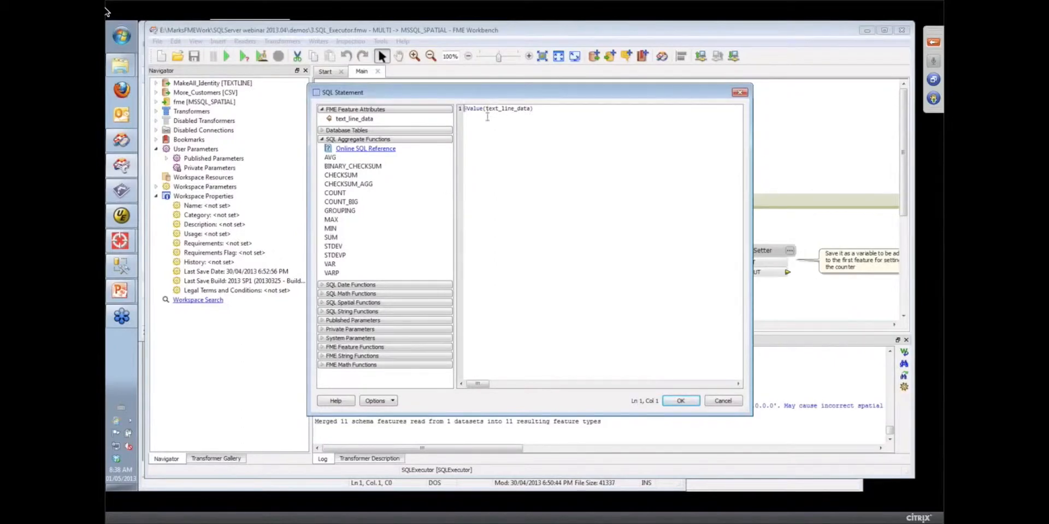
left_click(680, 401)
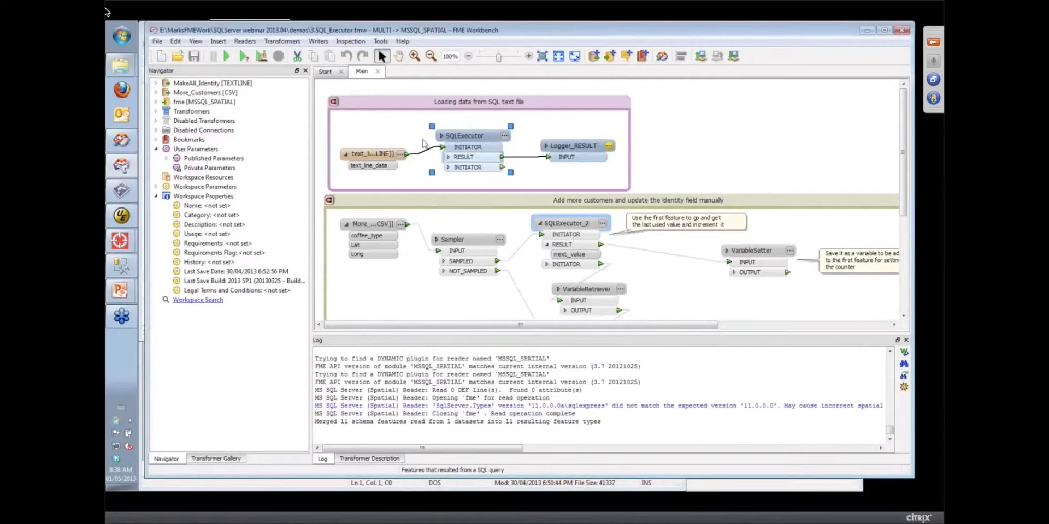
left_click(472, 135)
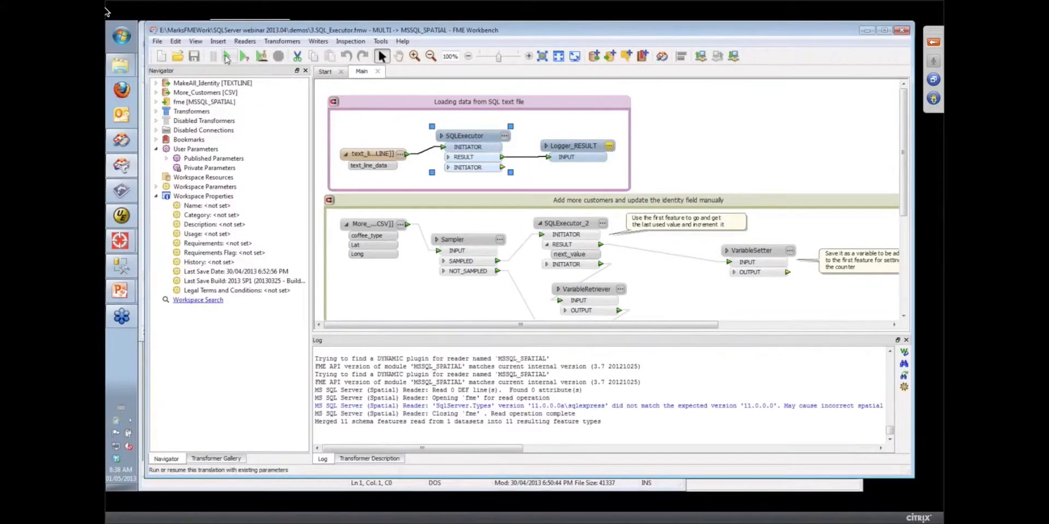
mouse_move(227, 55)
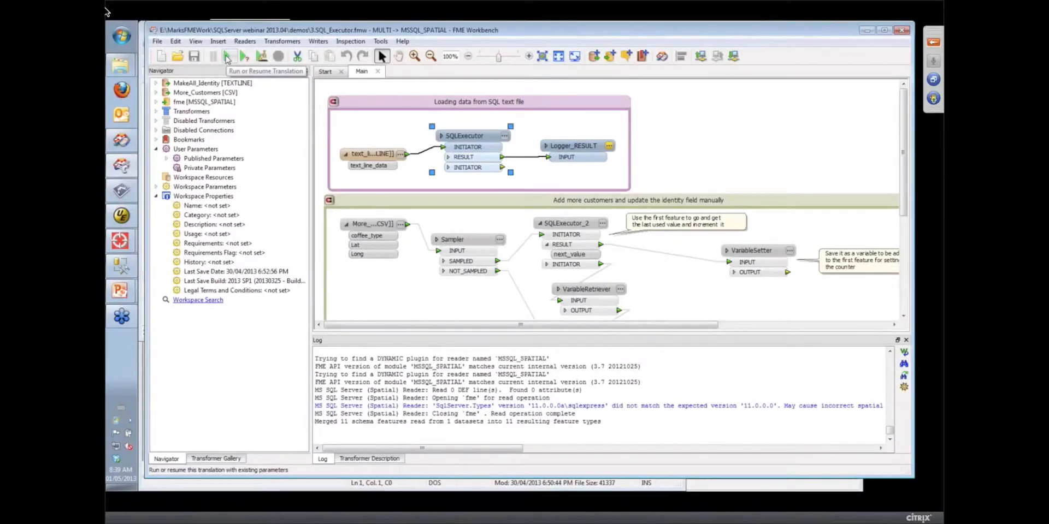
left_click(227, 55)
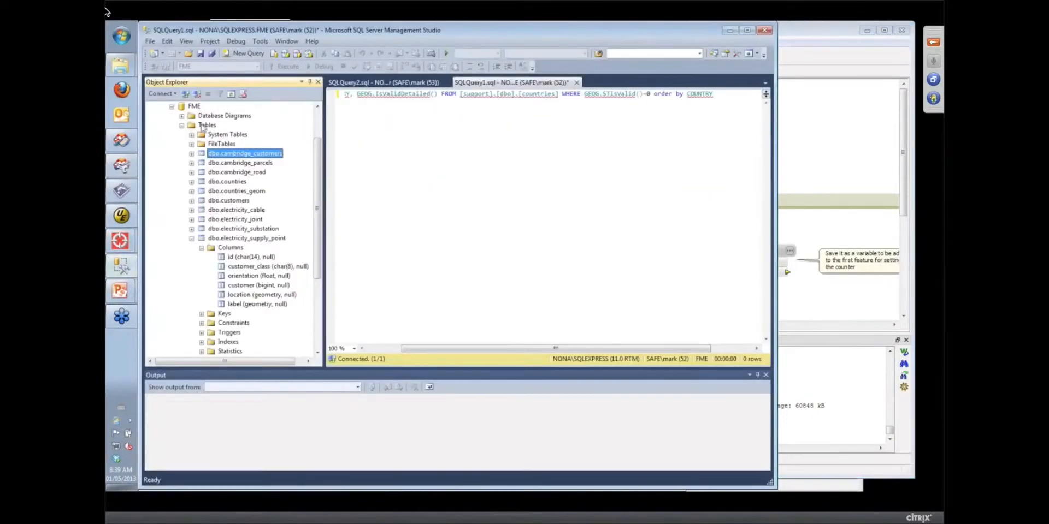
Step: Select Top 1000 Rows on dbo.customers (482 rows returned), then return to FME Workbench
right_click(206, 124)
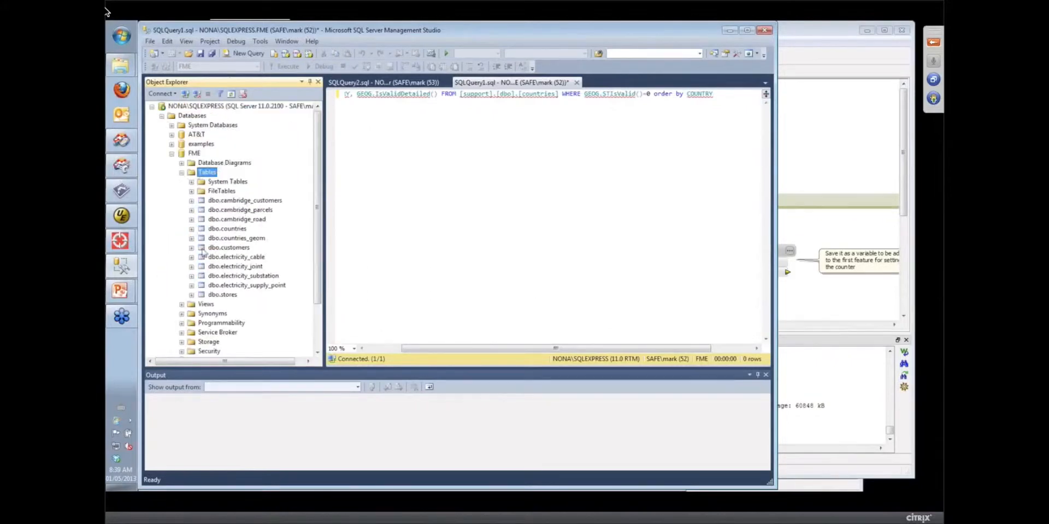
left_click(191, 247)
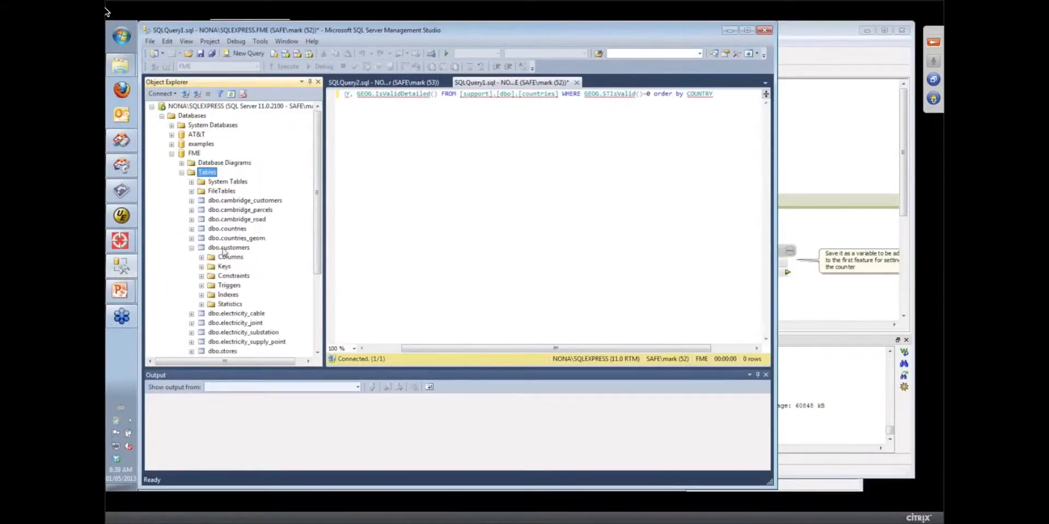
right_click(228, 248)
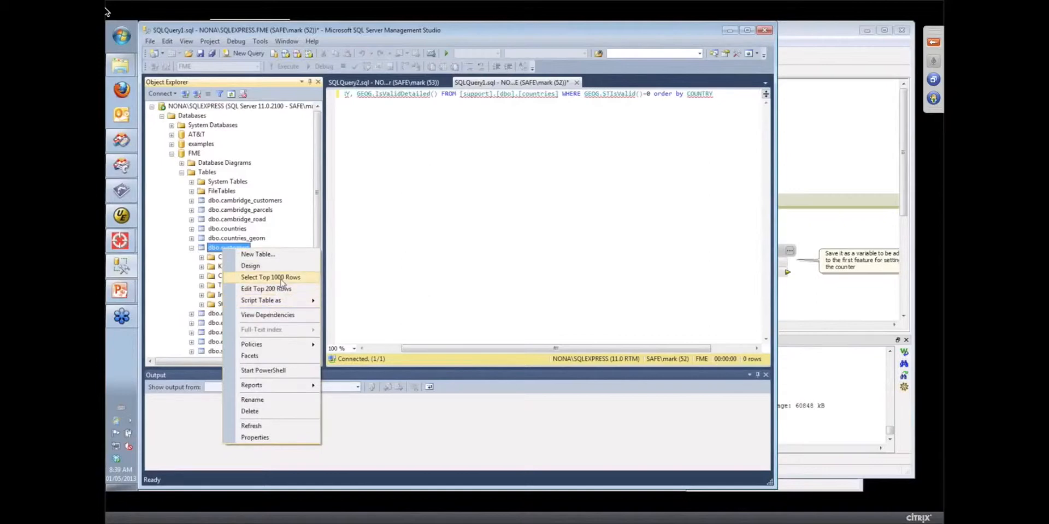
left_click(269, 276)
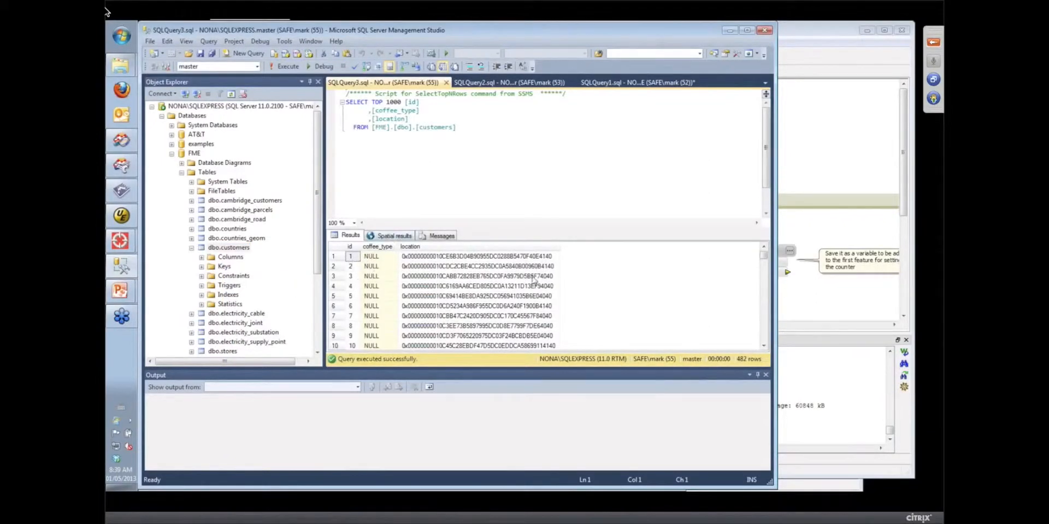
scroll("down", 3)
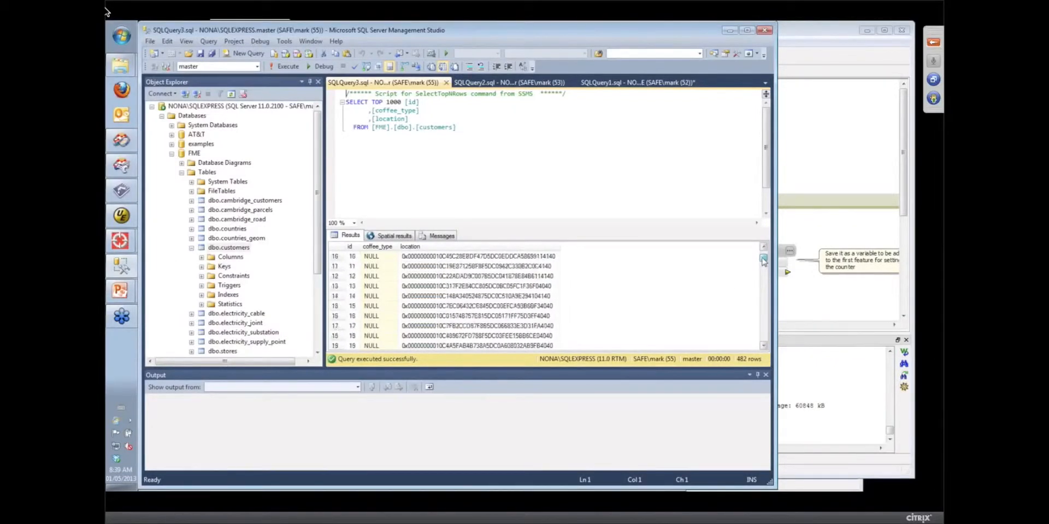
left_click(393, 236)
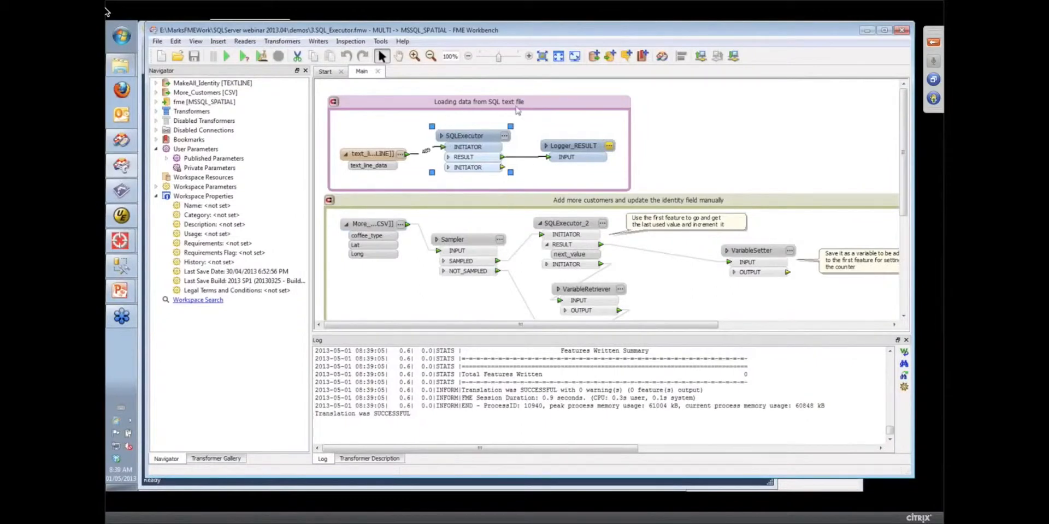
Step: Disable all objects in the SQL text file bookmark and bring up the More_Customers reader's options
right_click(517, 110)
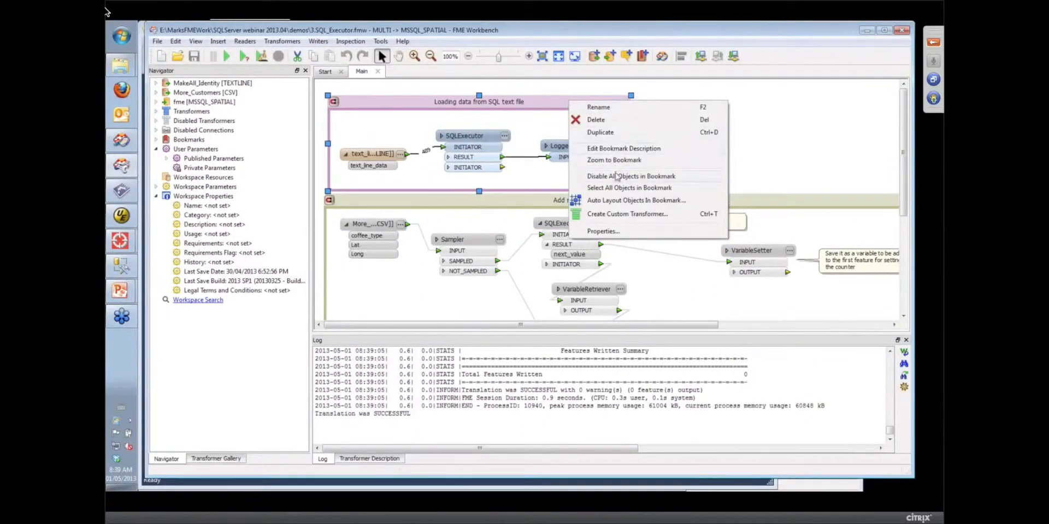
left_click(630, 187)
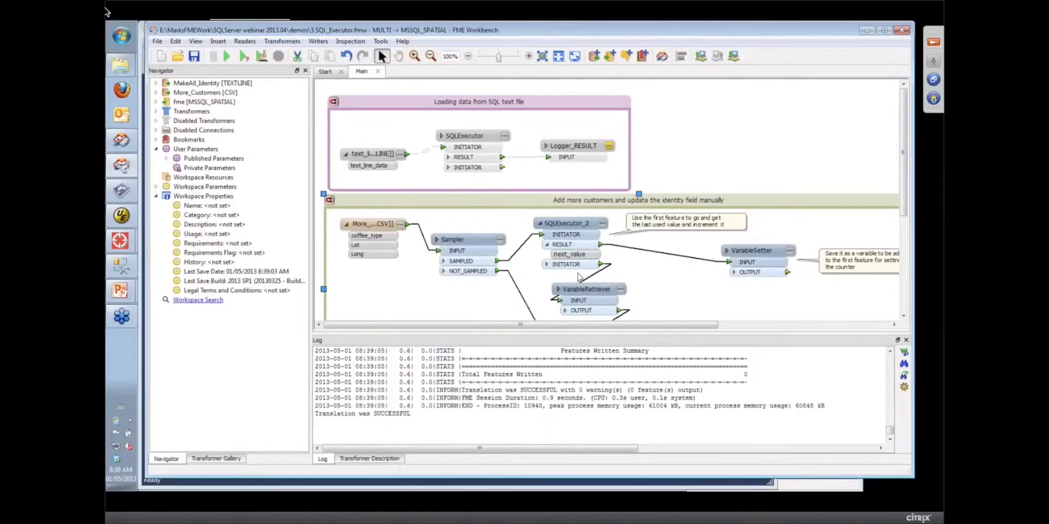
scroll("down", 3)
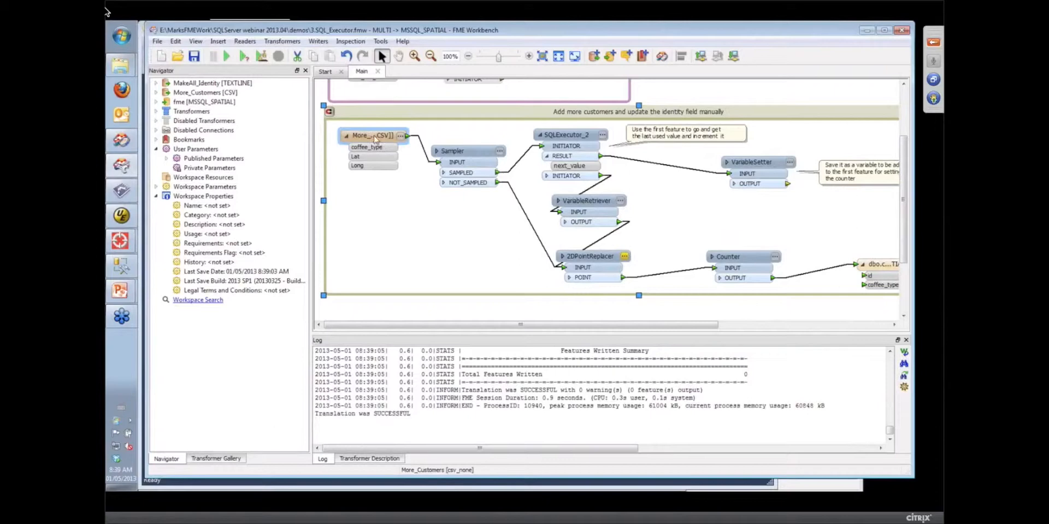
right_click(371, 136)
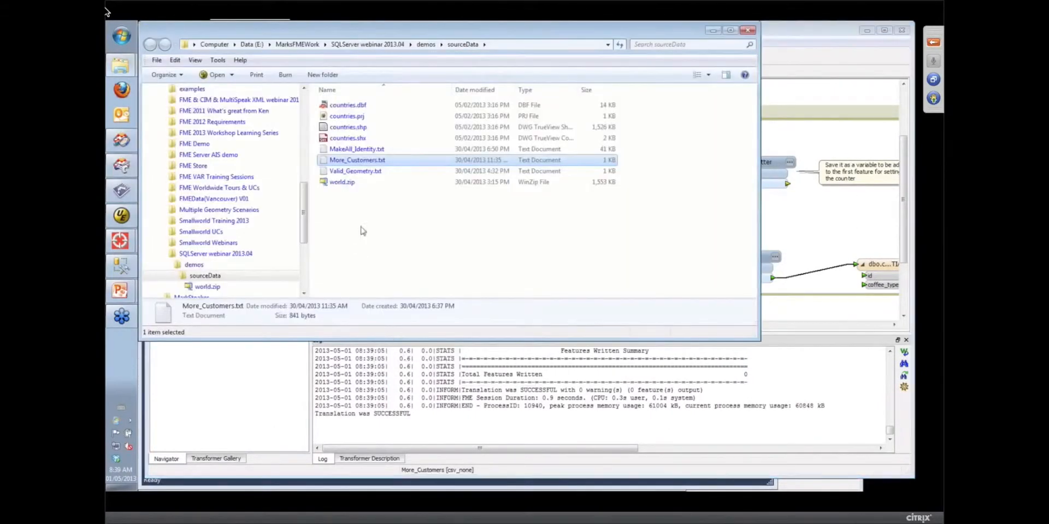
Step: View More_Customers.txt's coffee_type, Lat and Long rows in UltraEdit
double_click(357, 159)
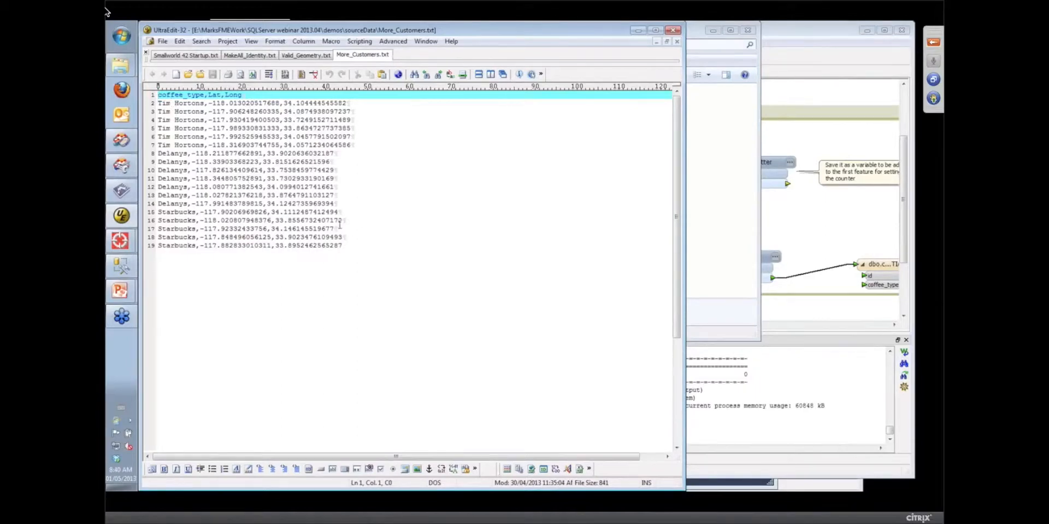
mouse_move(621, 213)
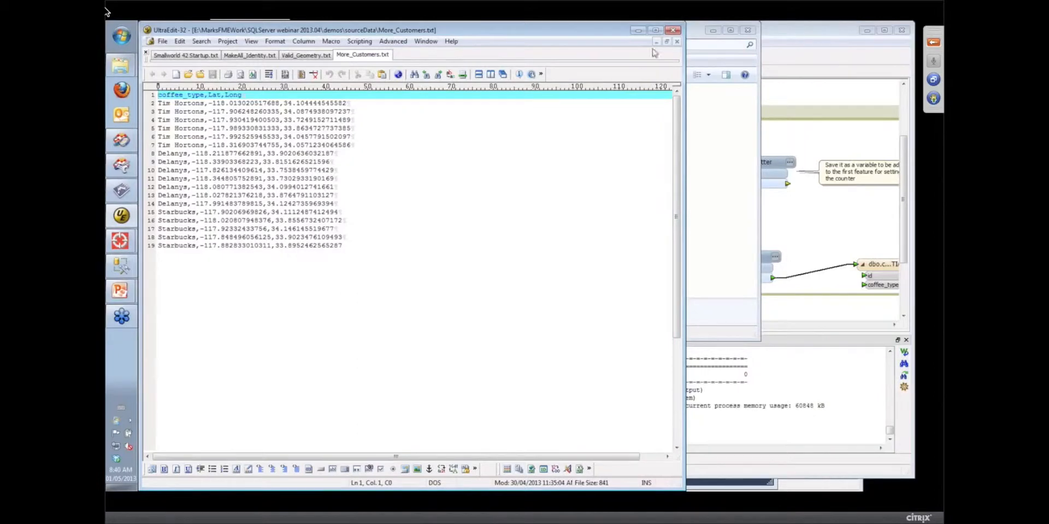
mouse_move(794, 34)
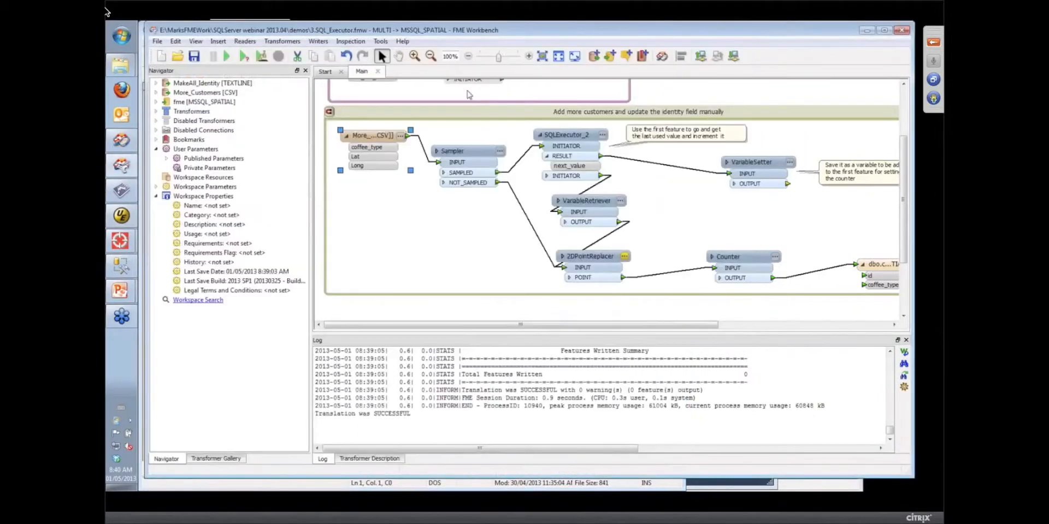
mouse_move(851, 223)
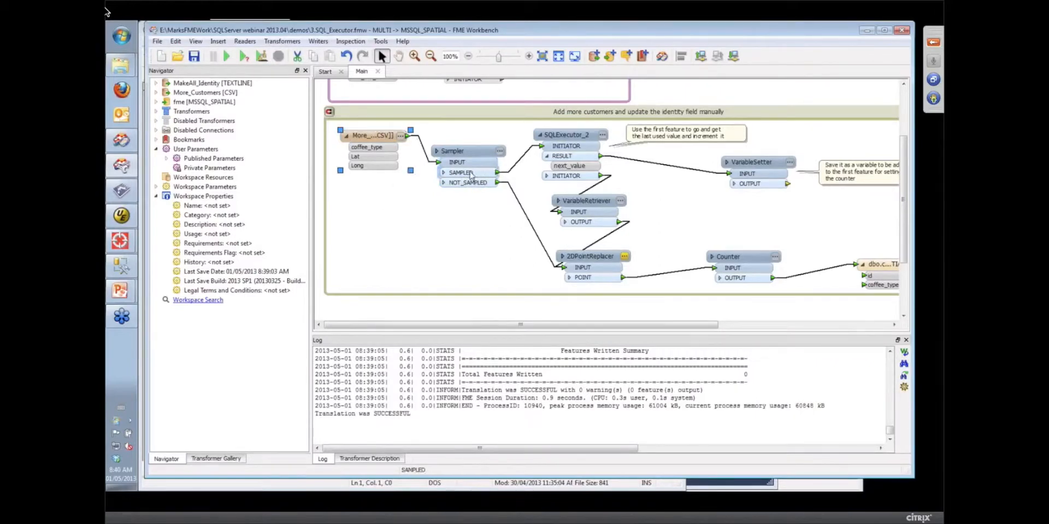
left_click(567, 134)
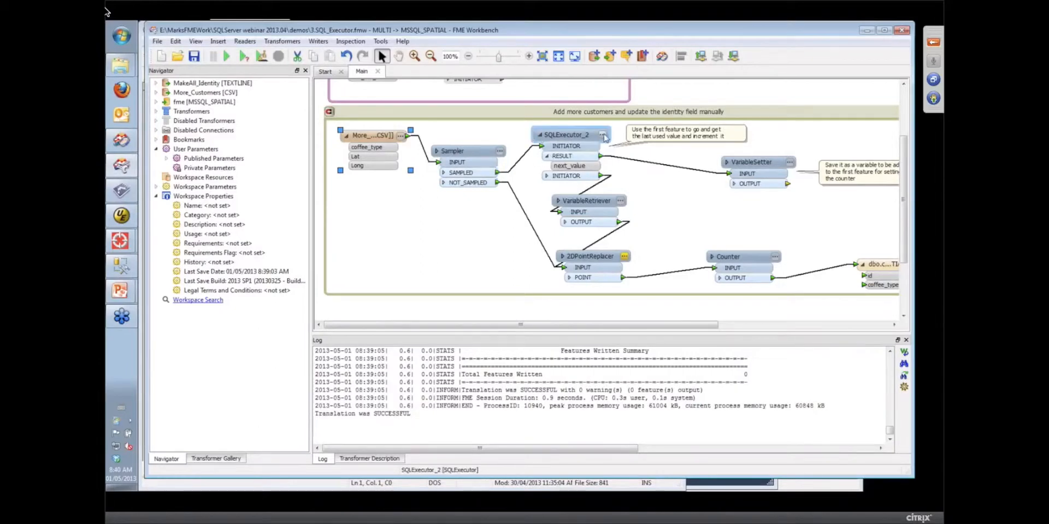
double_click(566, 134)
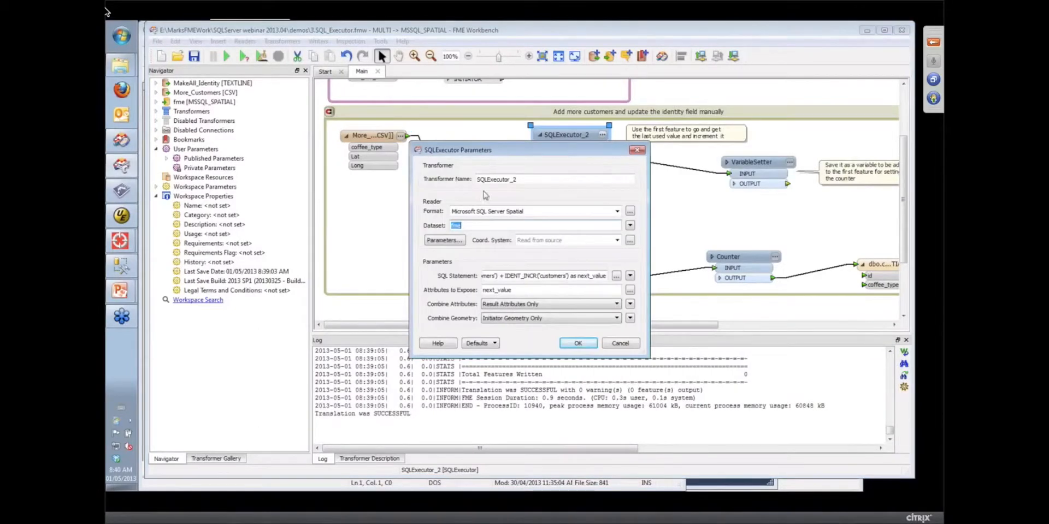
left_click(615, 276)
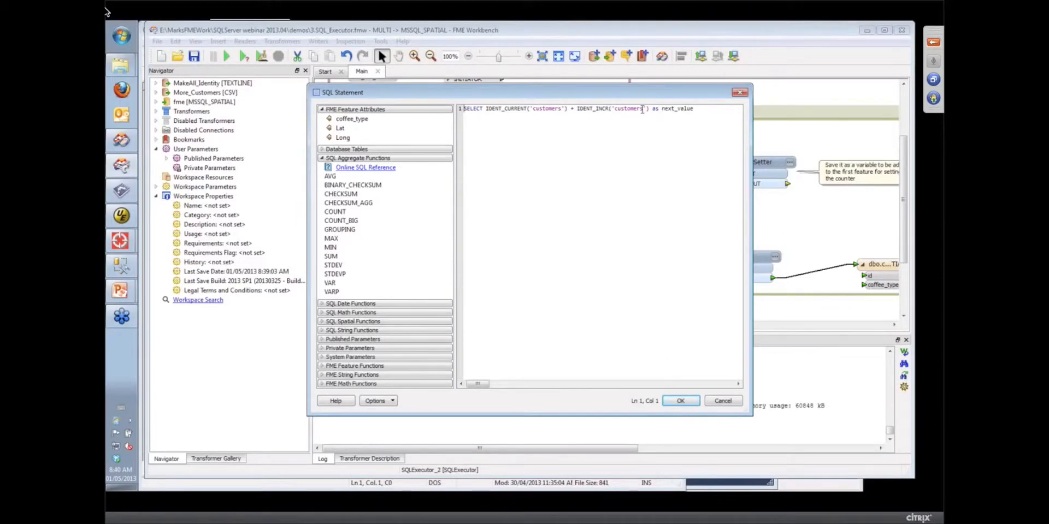
double_click(677, 108)
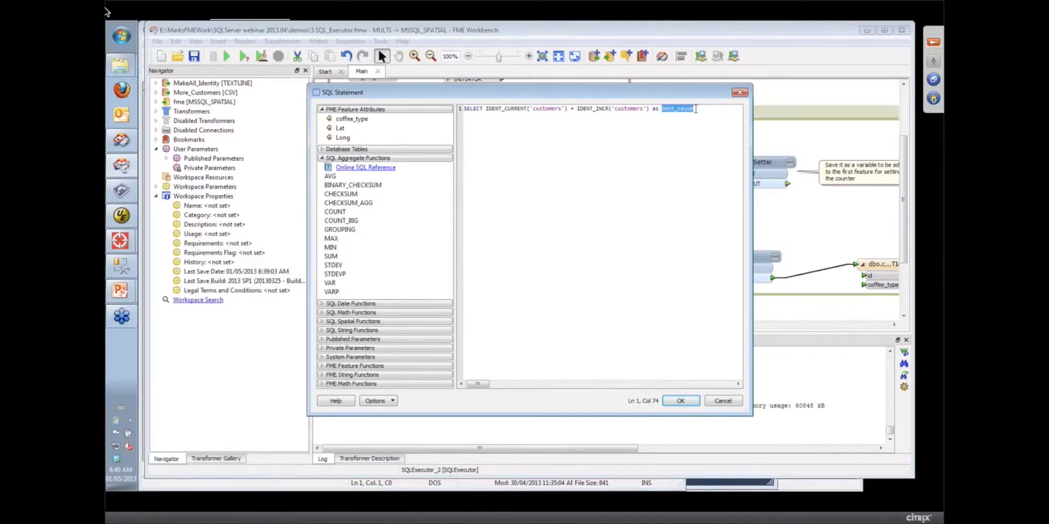
mouse_move(653, 215)
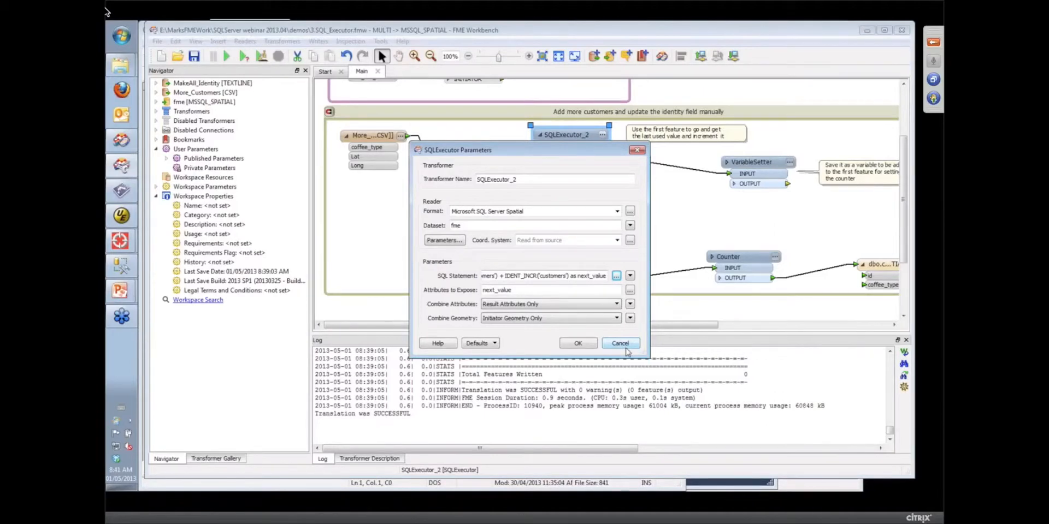
left_click(619, 343)
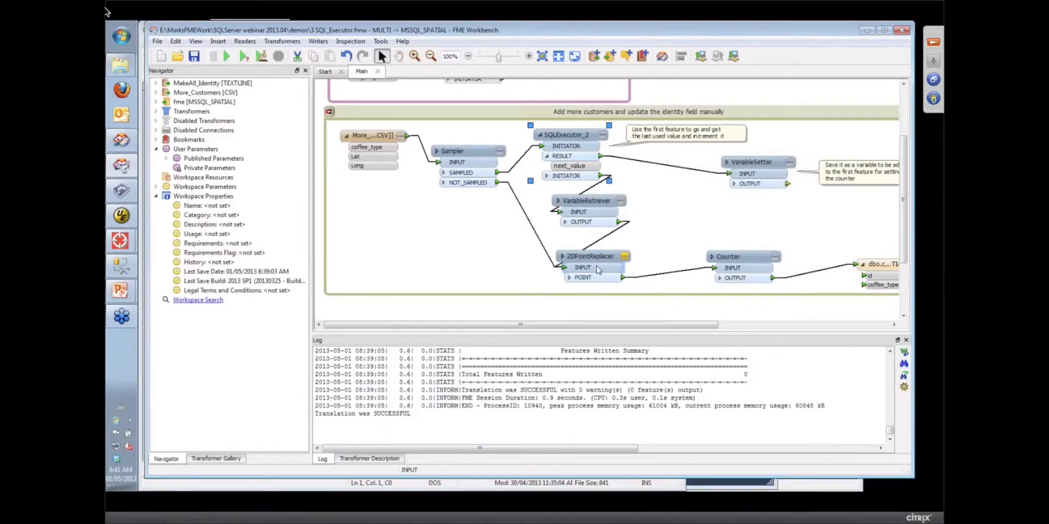
left_click(753, 162)
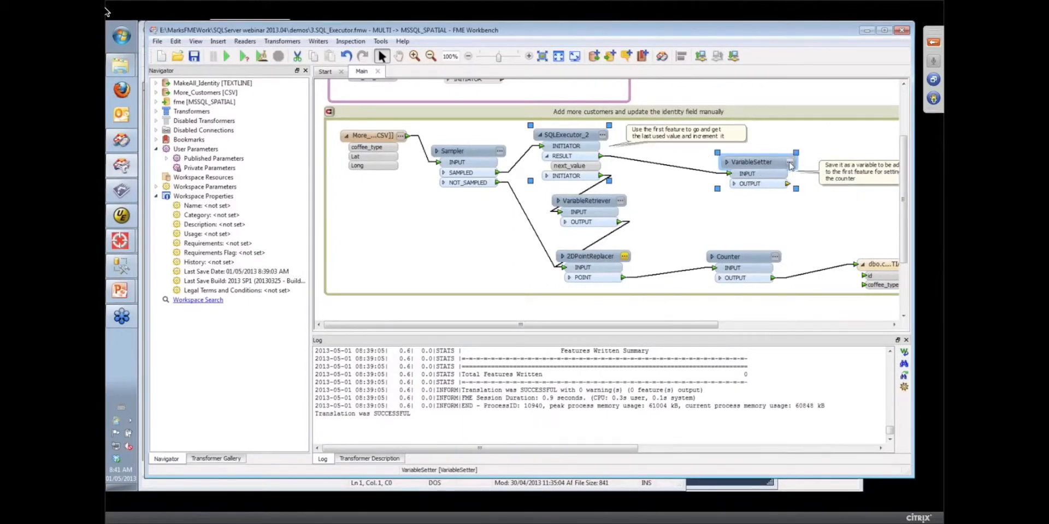
double_click(752, 162)
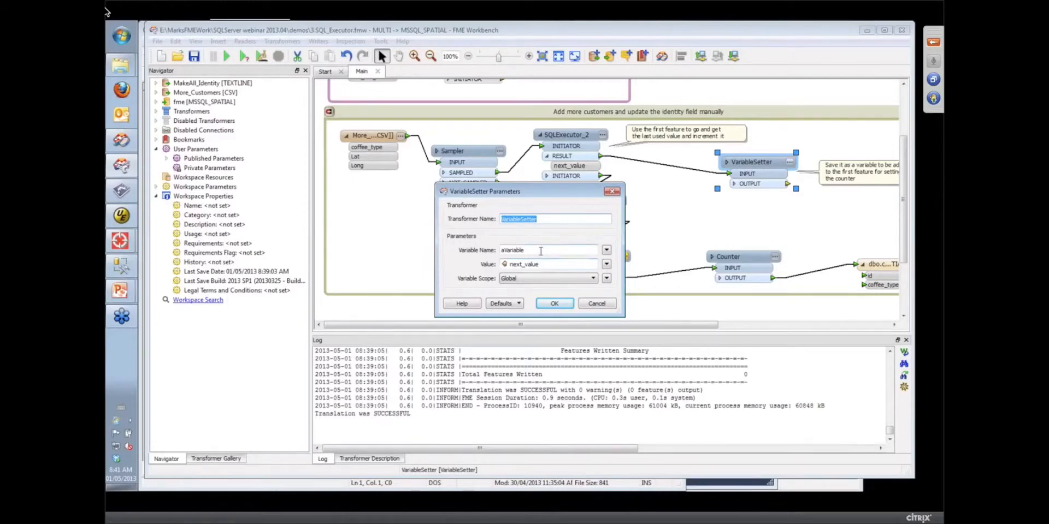
mouse_move(560, 288)
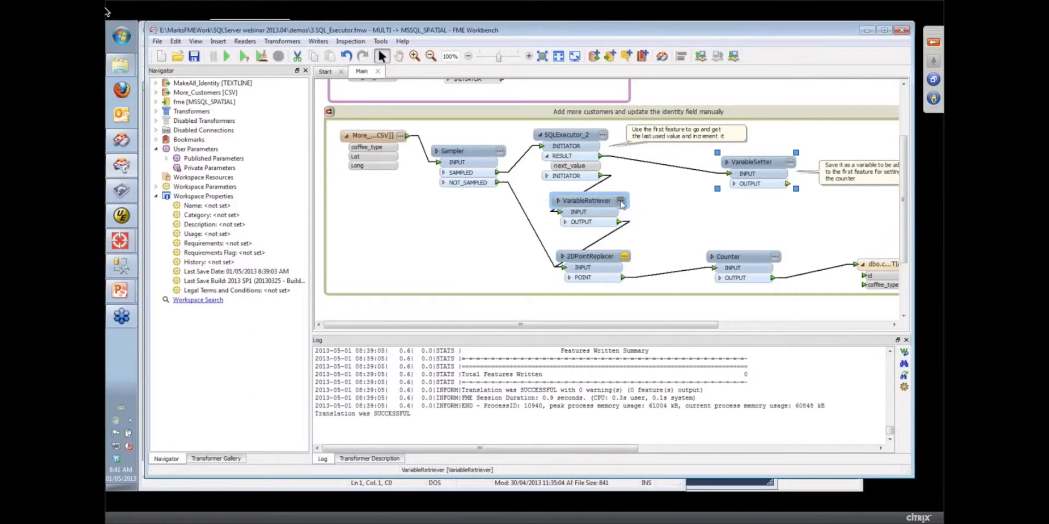
double_click(587, 200)
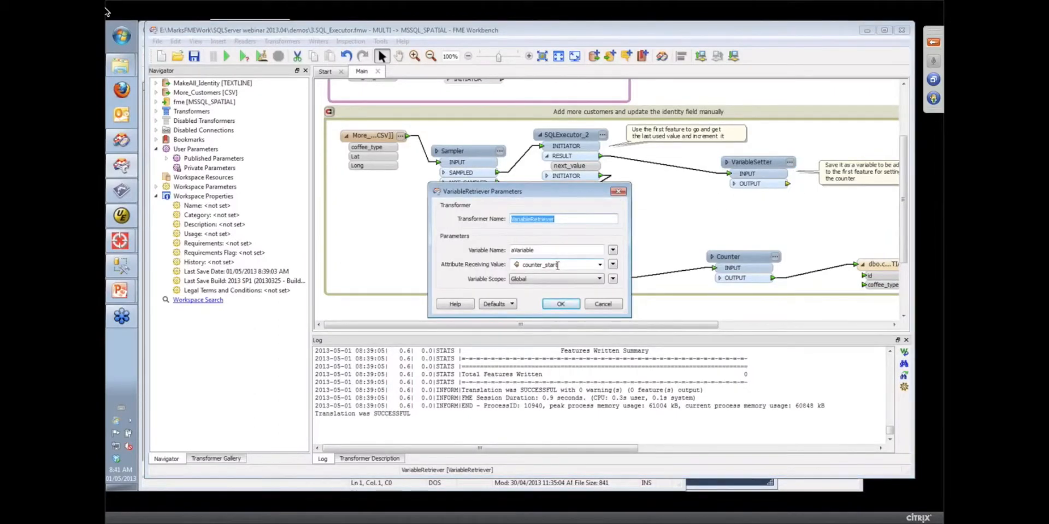
left_click(561, 303)
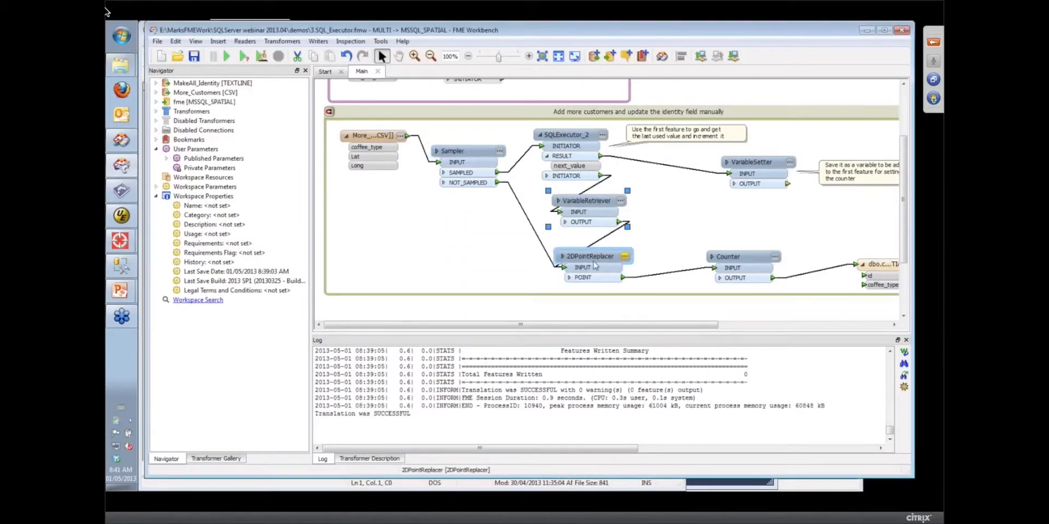
Step: Check the dbo.customers writer properties and the Counter parameters without changes
left_click_drag(522, 325, 672, 326)
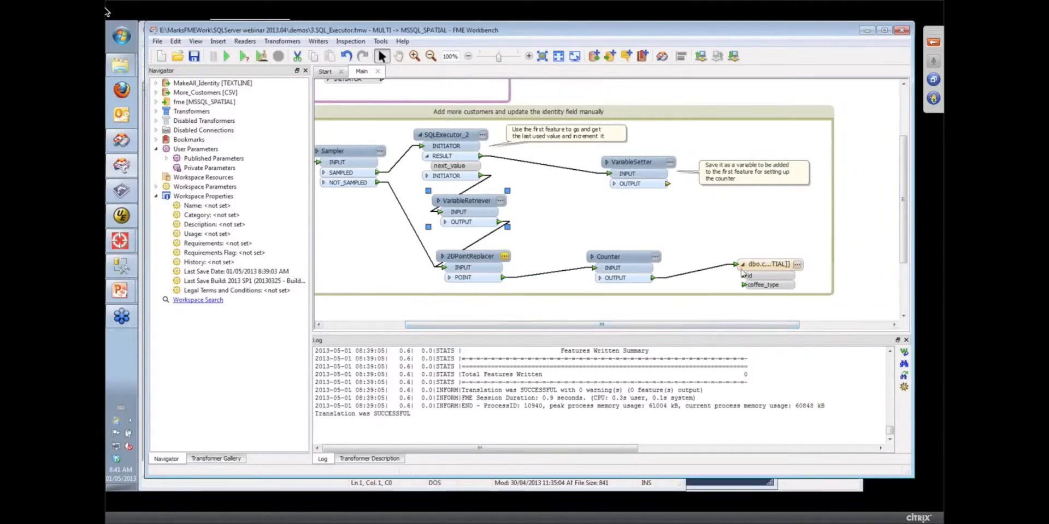
mouse_move(681, 253)
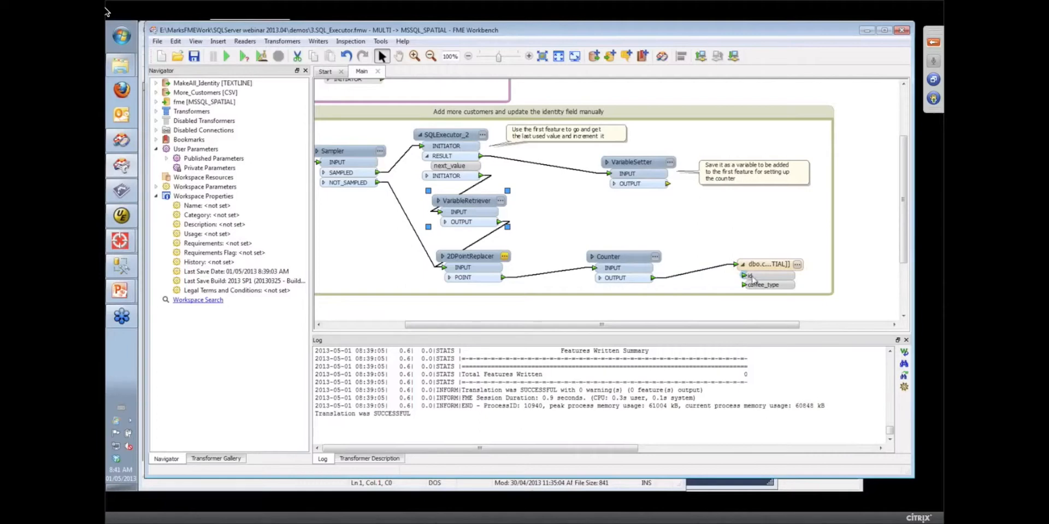
left_click(766, 264)
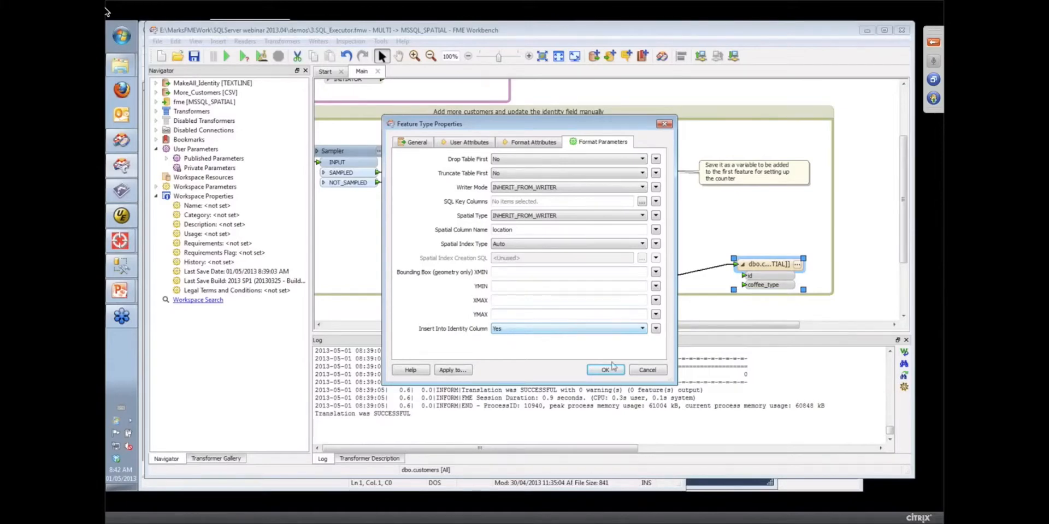
left_click(604, 370)
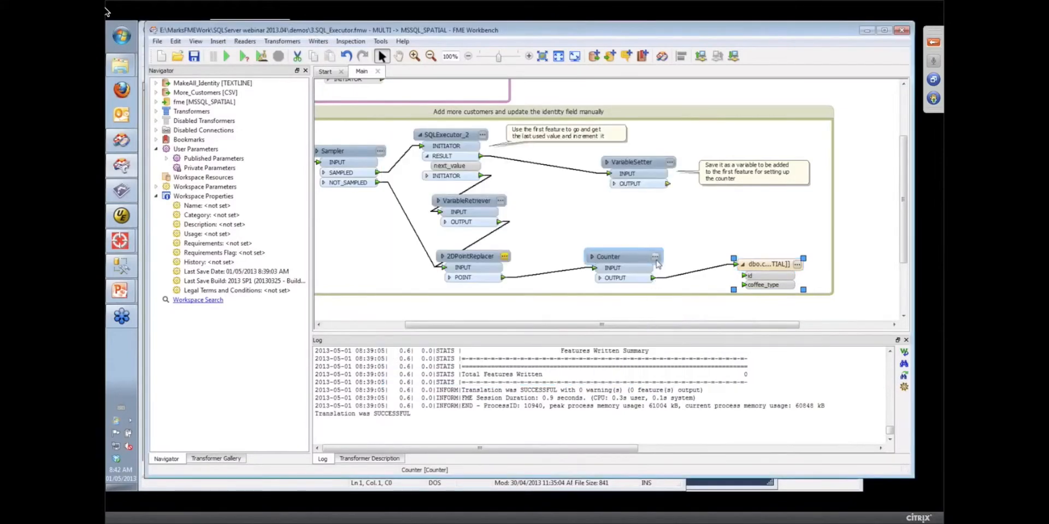
double_click(607, 256)
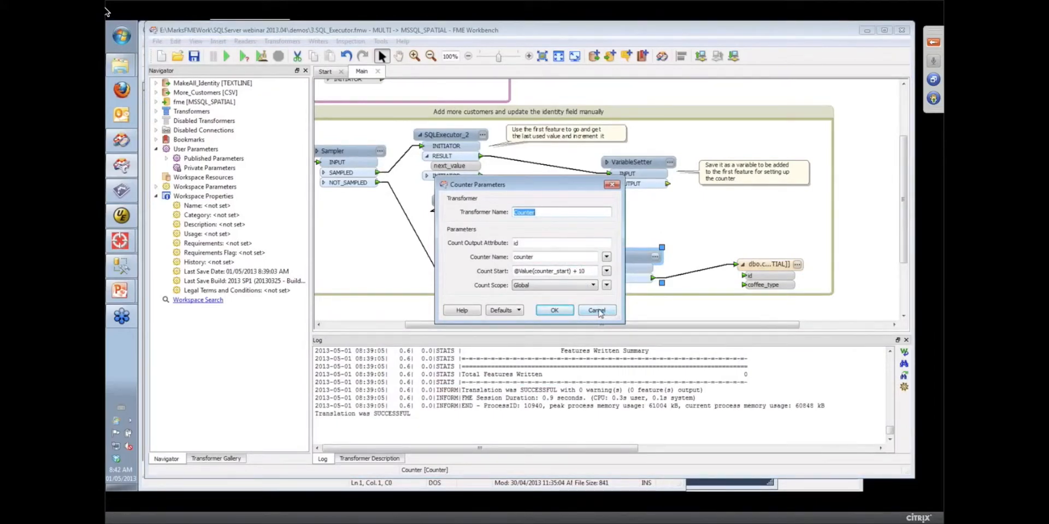
left_click(594, 309)
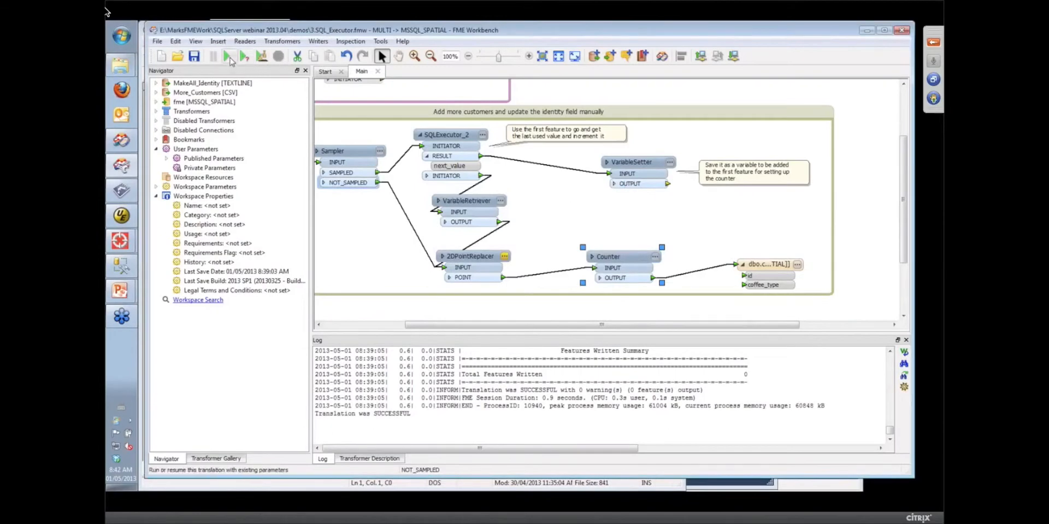
Step: Run the customer-loading translation and switch to SQL Server Management Studio
left_click(231, 56)
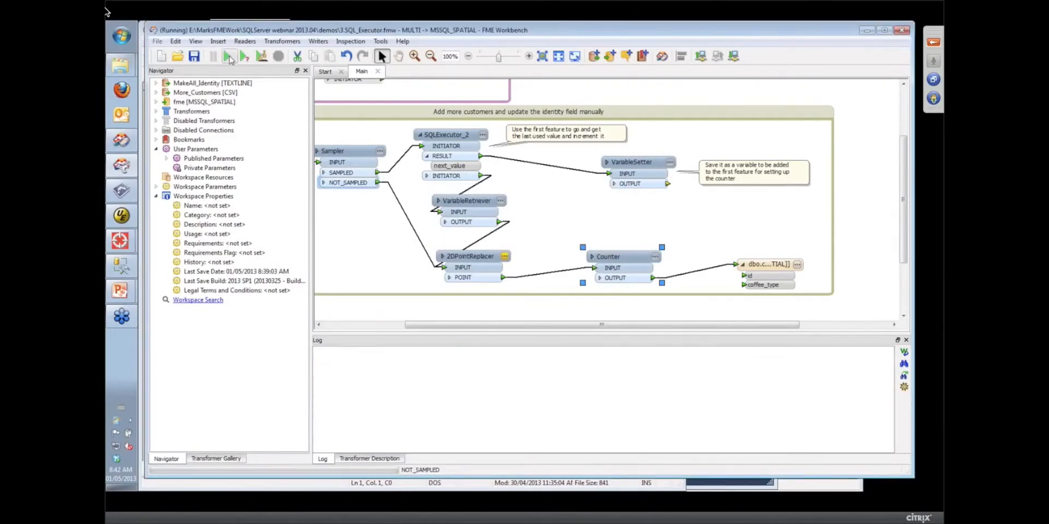
left_click(229, 56)
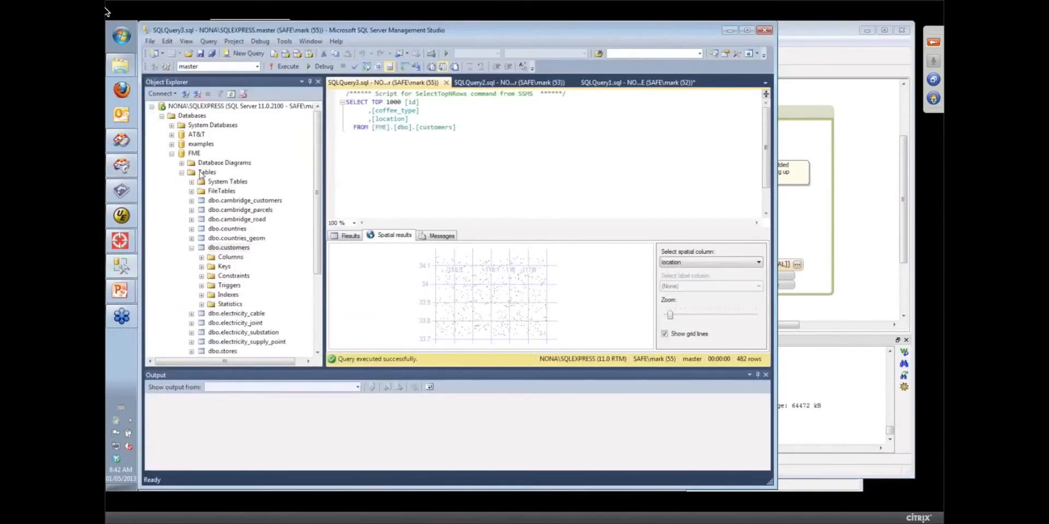
Step: Refresh the Tables list, rerun SELECT TOP 1000 customers, and scroll to the new Tim Hortons rows after id 482
right_click(206, 171)
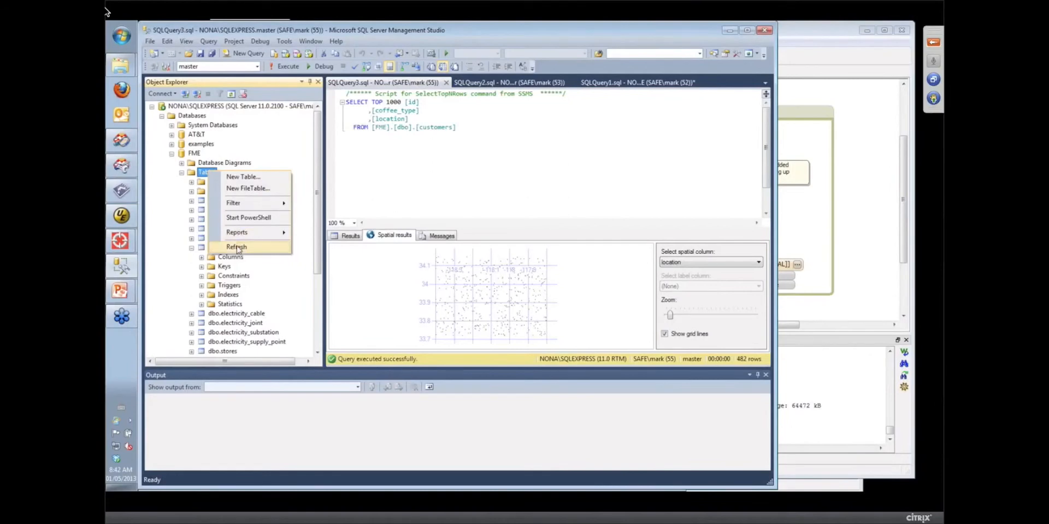
left_click(236, 247)
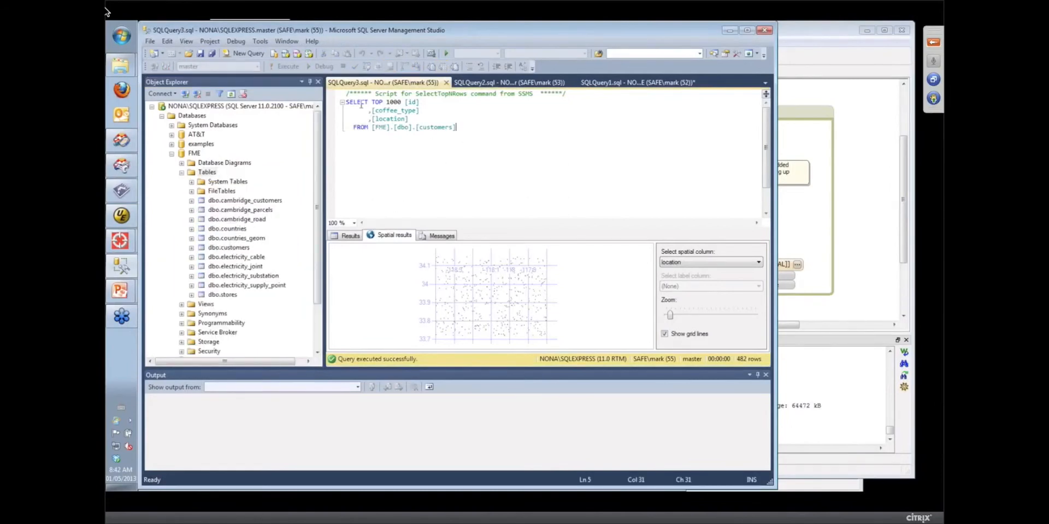
left_click(284, 67)
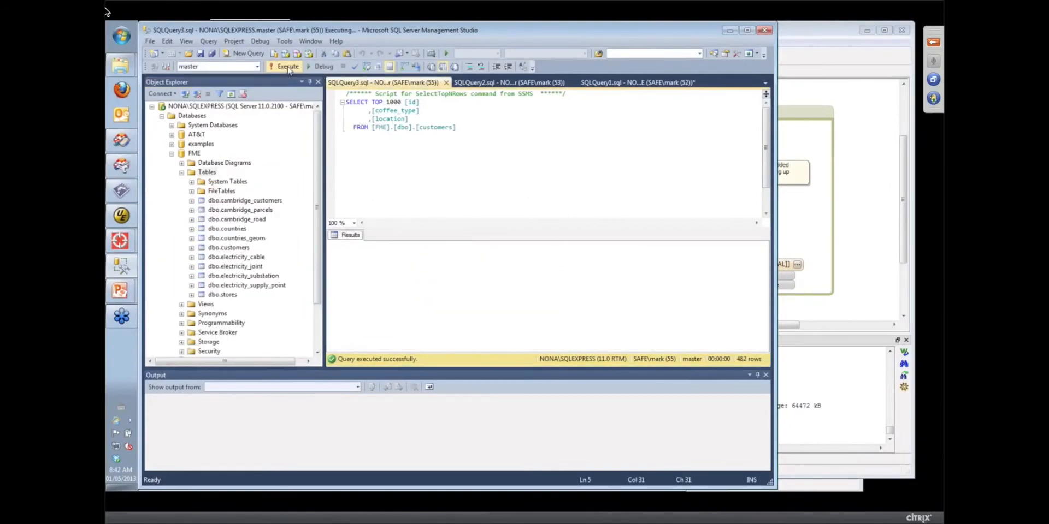
left_click(287, 66)
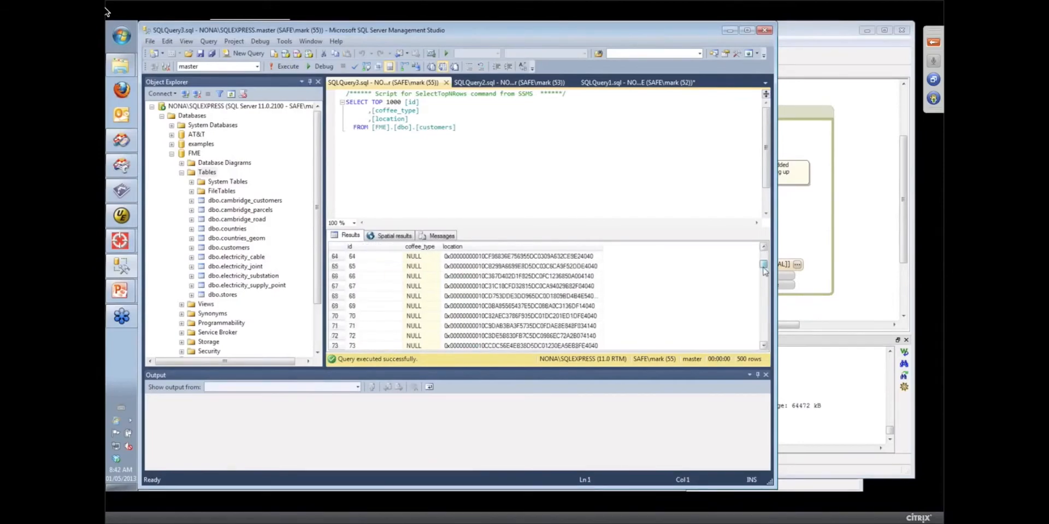
left_click_drag(763, 265, 763, 327)
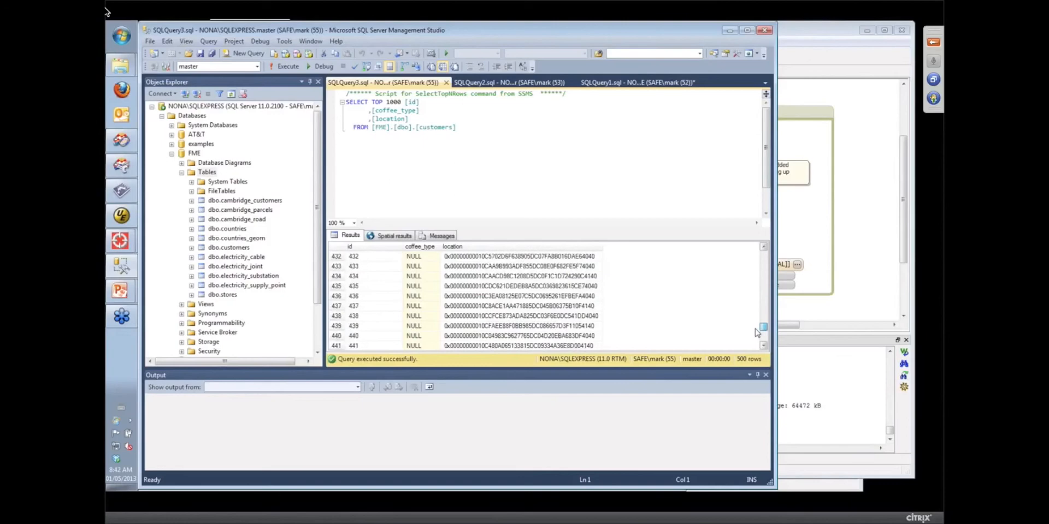
scroll("down", 3)
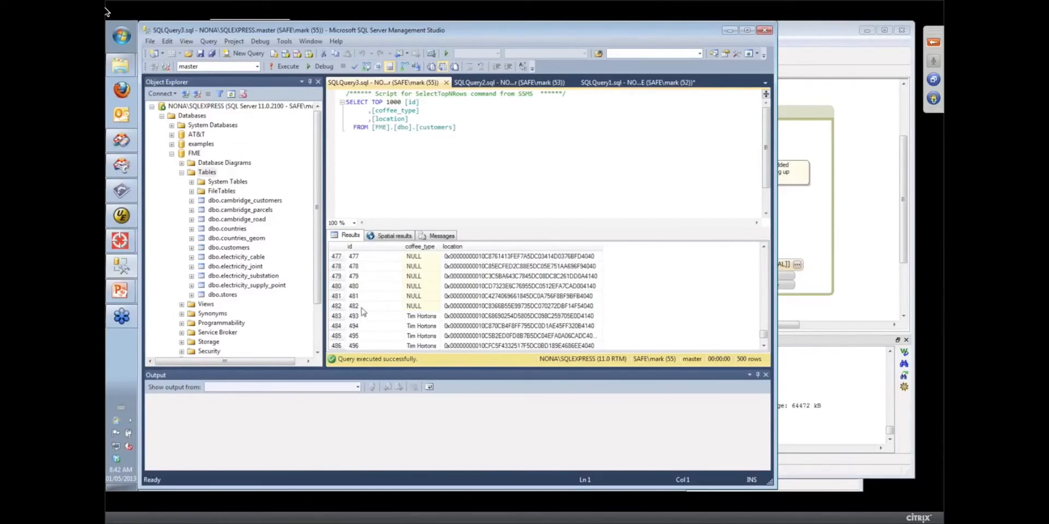
mouse_move(549, 321)
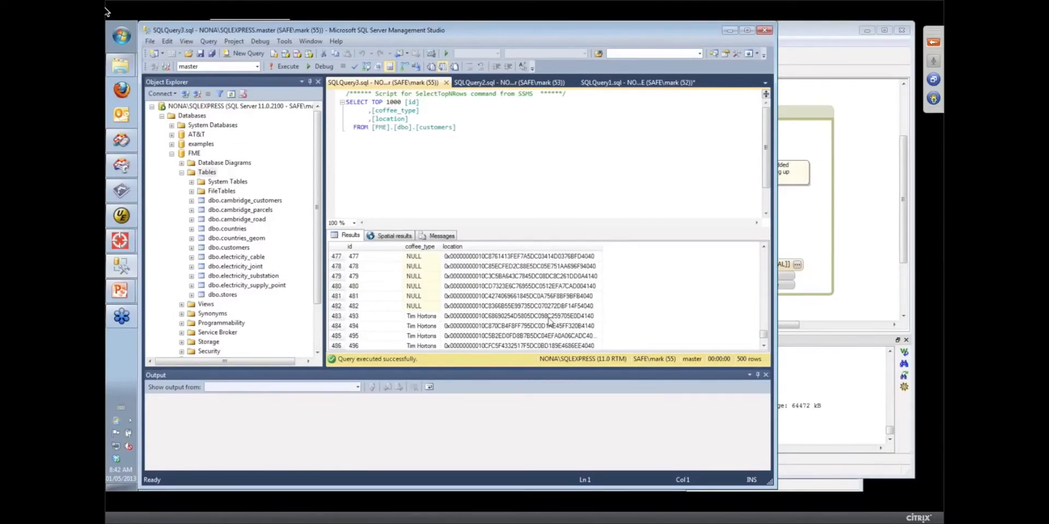
mouse_move(860, 217)
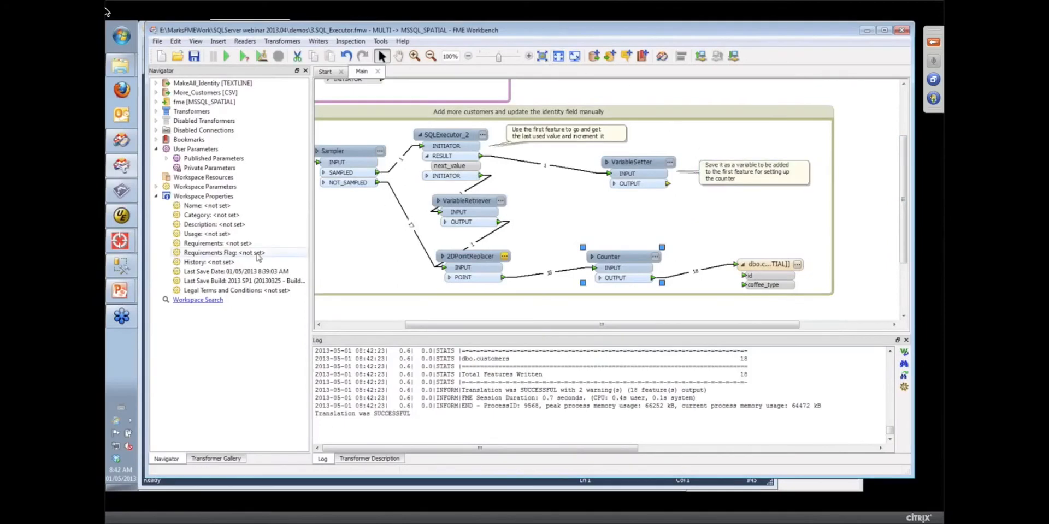
mouse_move(121, 290)
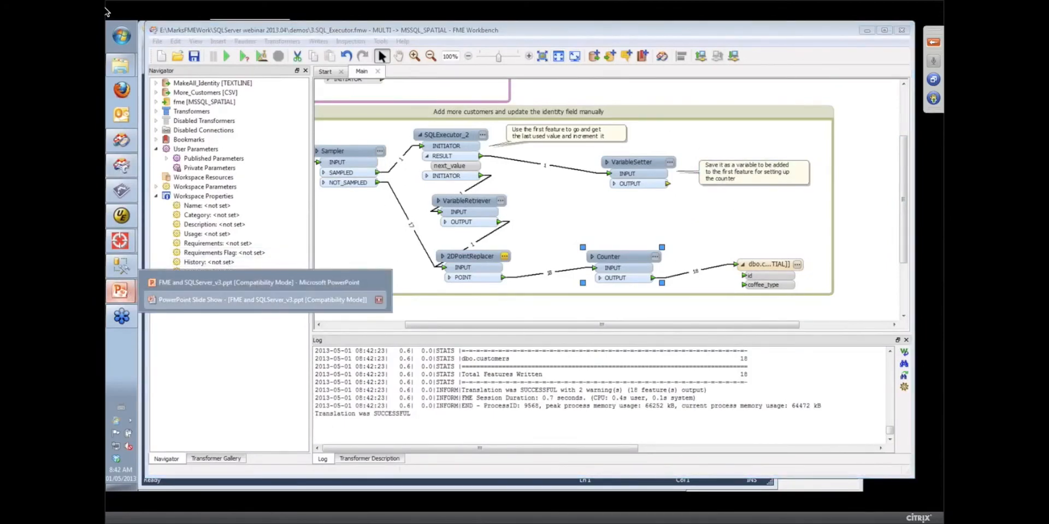